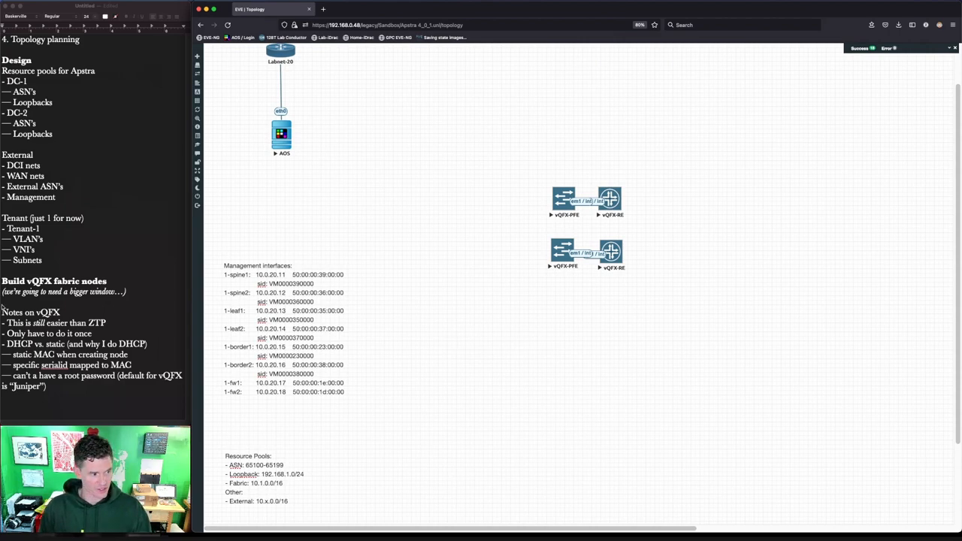
mouse_move(484, 295)
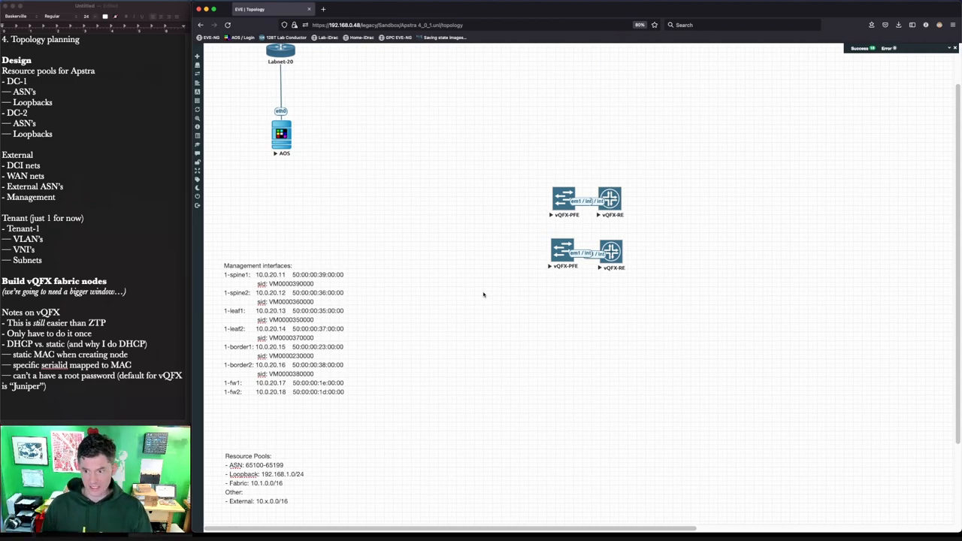
Launch the vQFX-RE node's telnet console from the EVE-NG topology
scroll(down, 3)
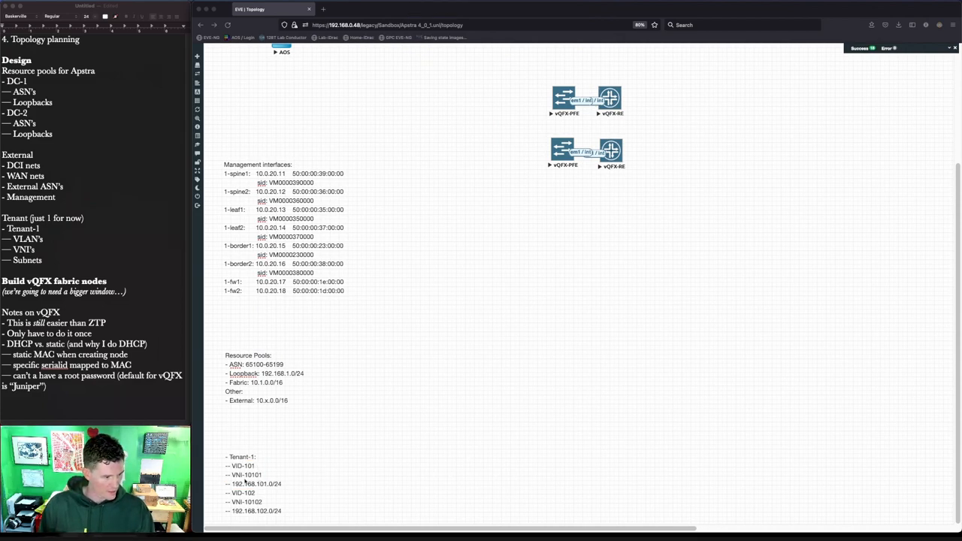
mouse_move(352, 462)
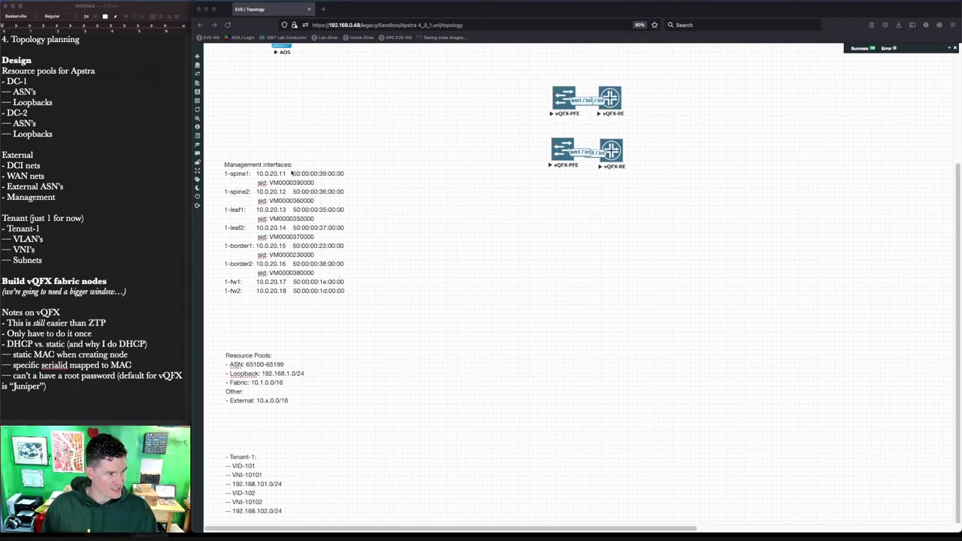
drag(289, 170, 347, 179)
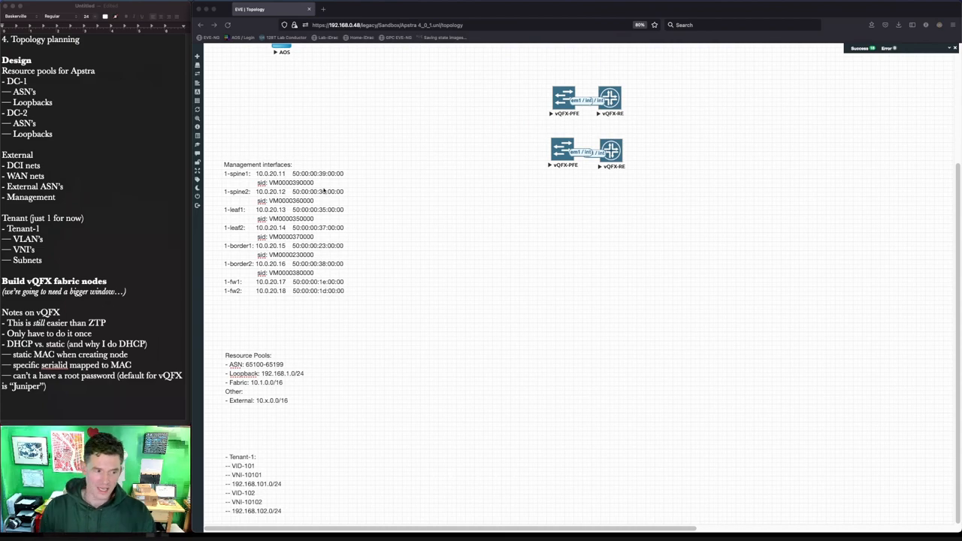
mouse_move(527, 153)
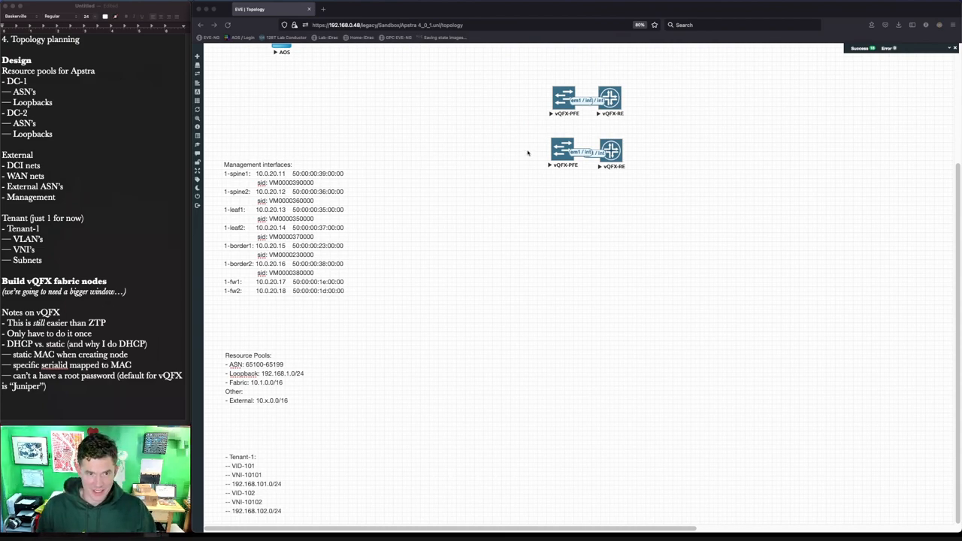
mouse_move(644, 134)
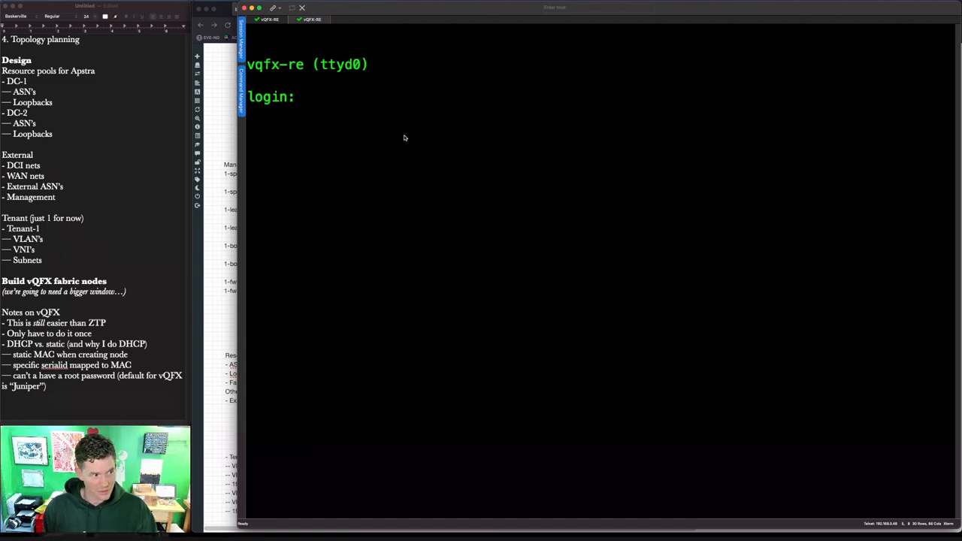
Log in as root at the vqfx-re console to reach the Junos 20.3R1.8 shell
text(root)
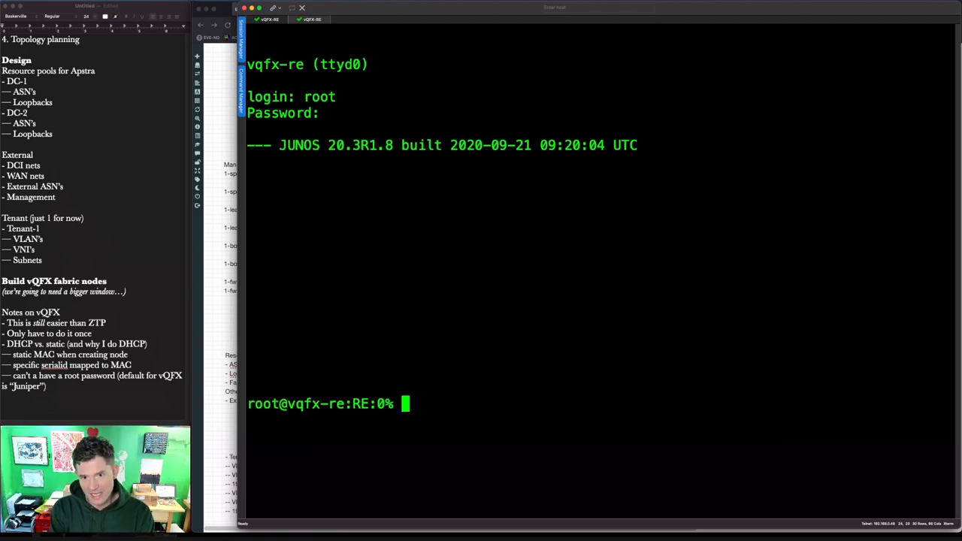
mouse_move(306, 32)
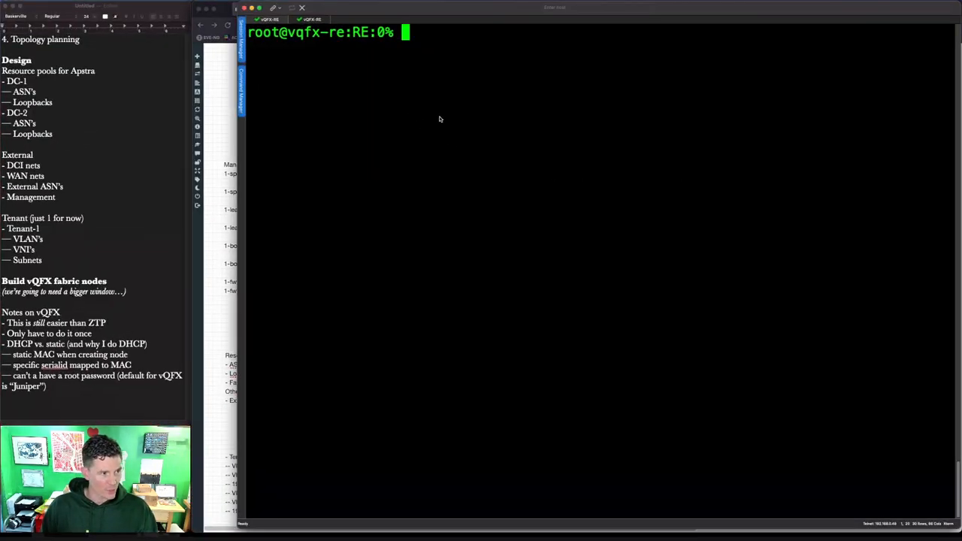
Abandon the mistyped cat command and retype cat /boot/loade at the shell
text(cat /bat)
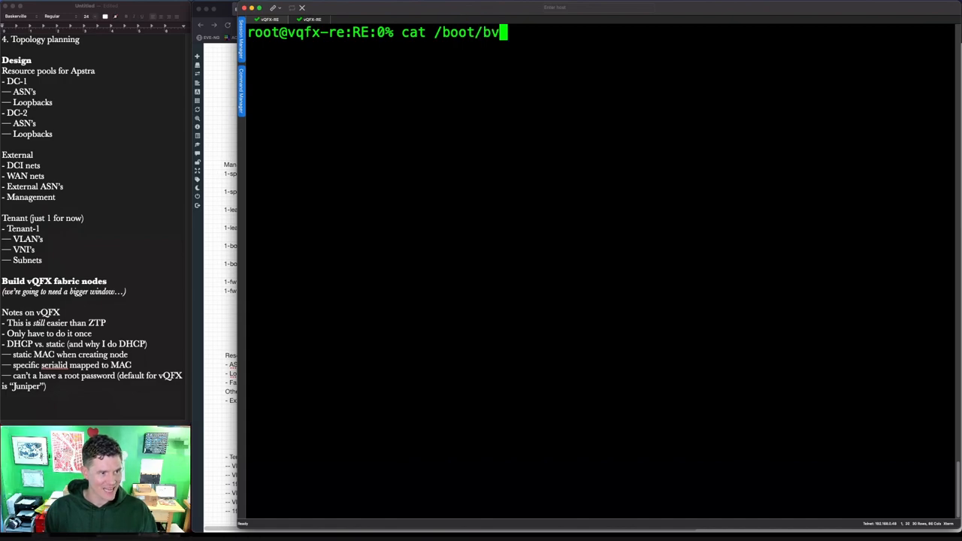
text(oader.c)
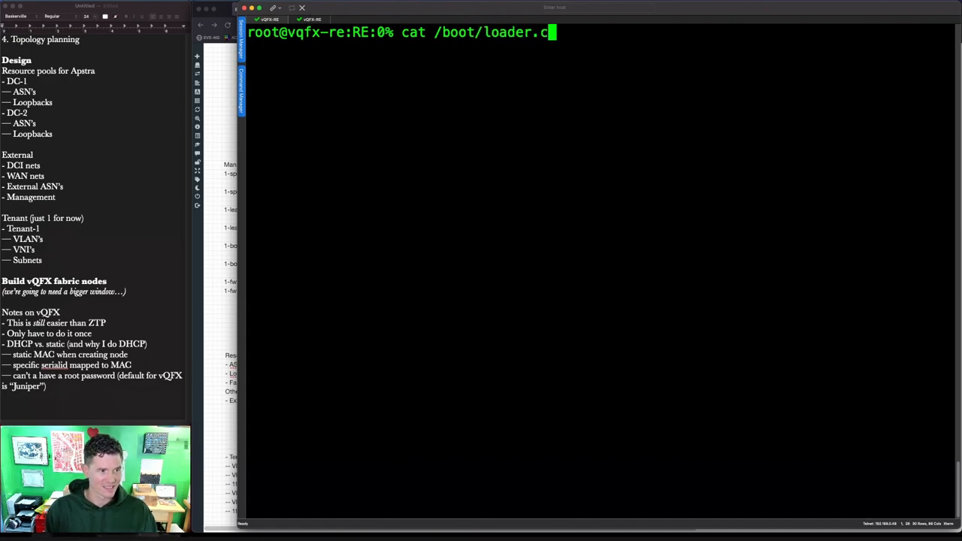
key(Return)
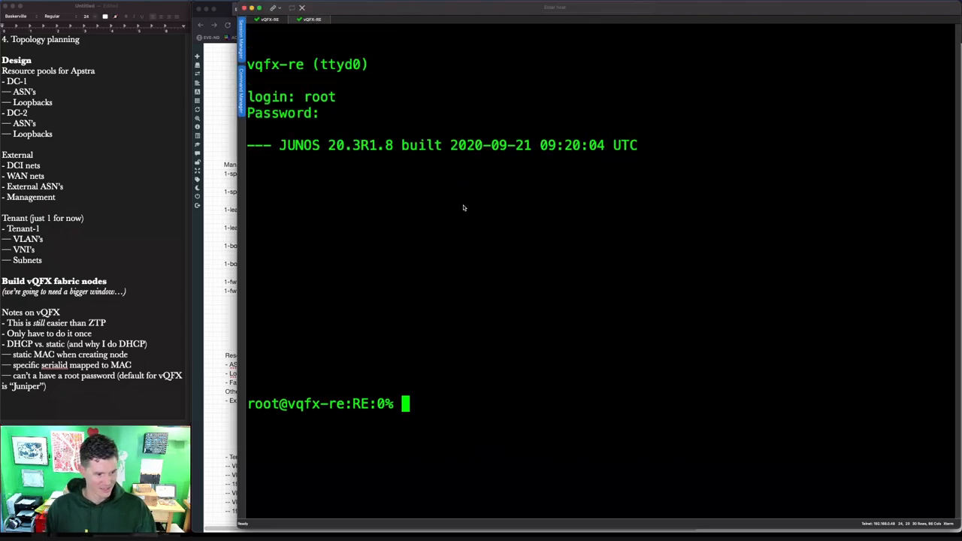
text(cat /boot/)
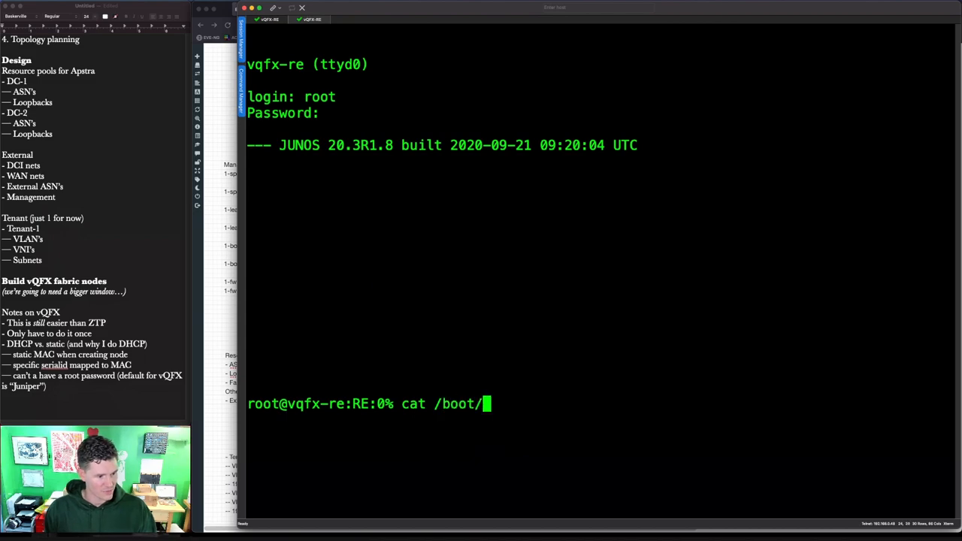
text(loade)
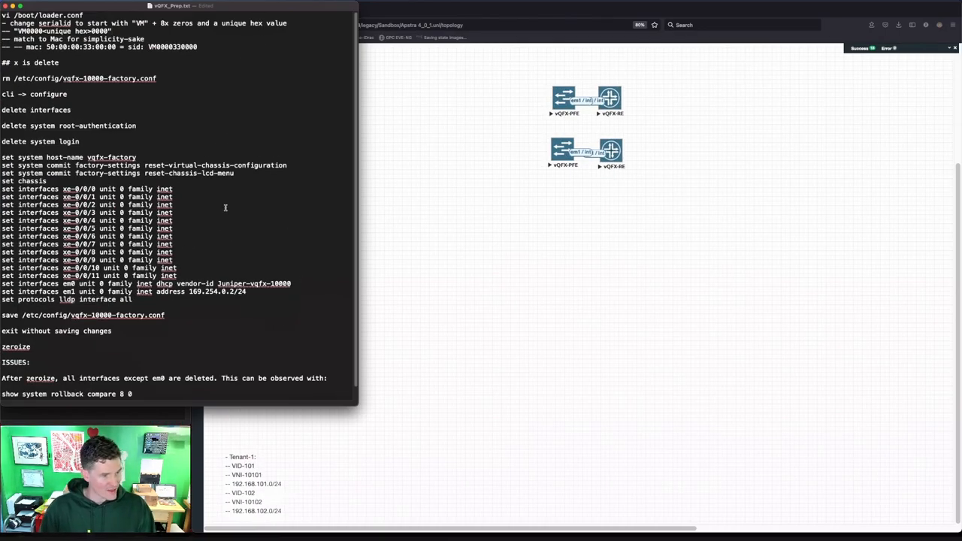
mouse_move(684, 195)
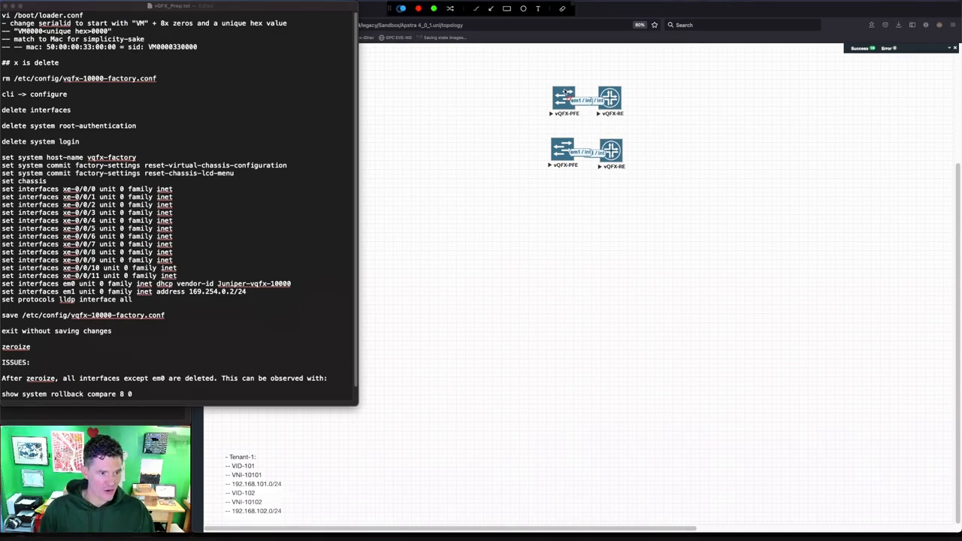
Review vQFX_Prep.txt, then list /boot/loader.conf showing serialid VM5FB80F5D35
click(588, 102)
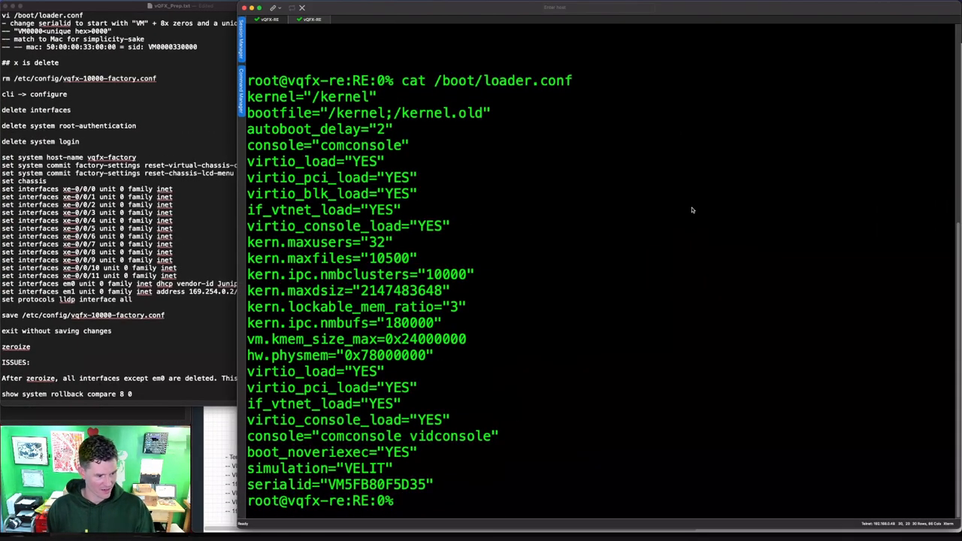
Enter the Junos CLI and show em1 configured with 169.254.0.2/24 on unit 0
text(s)
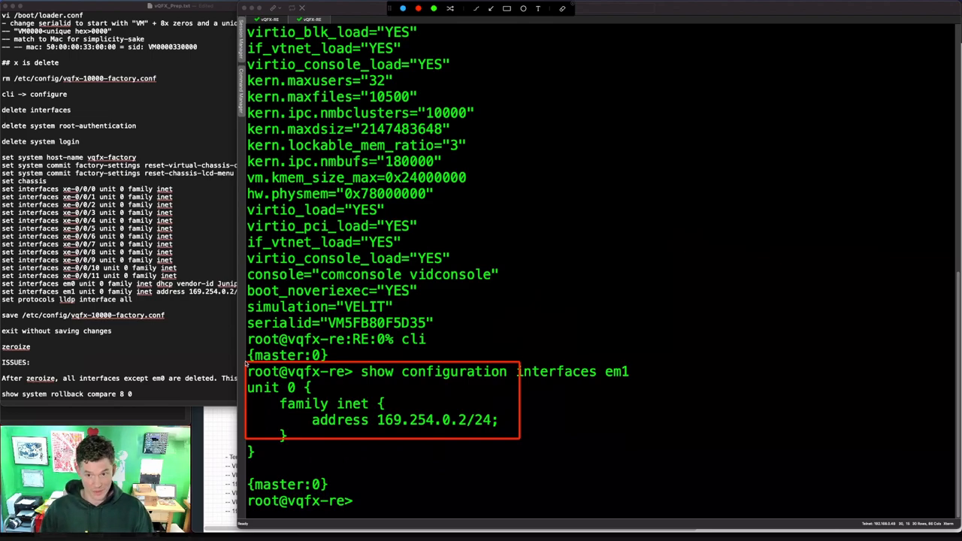
mouse_move(444, 450)
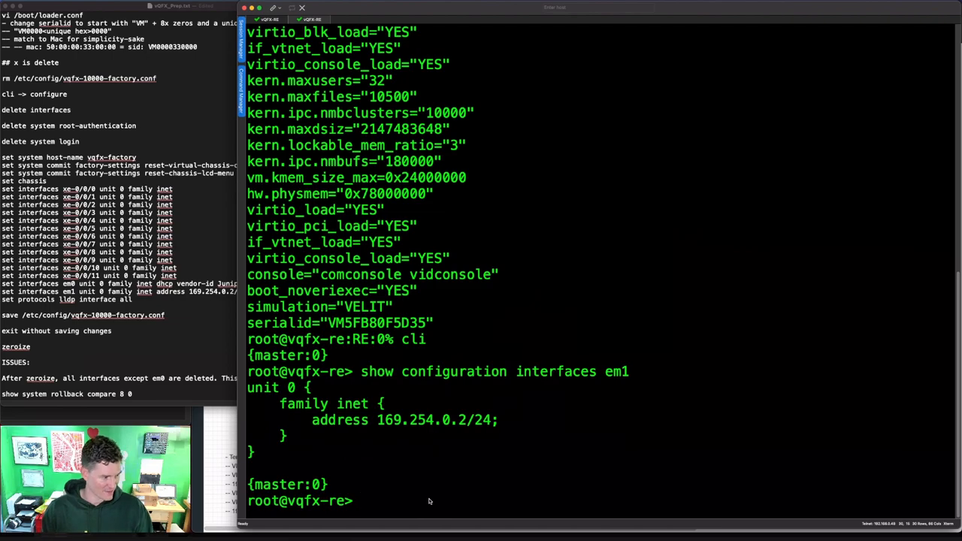
Run show configuration interfaces em1 and scroll through the xe and et DHCP port output
text(show configuration interfaces em1)
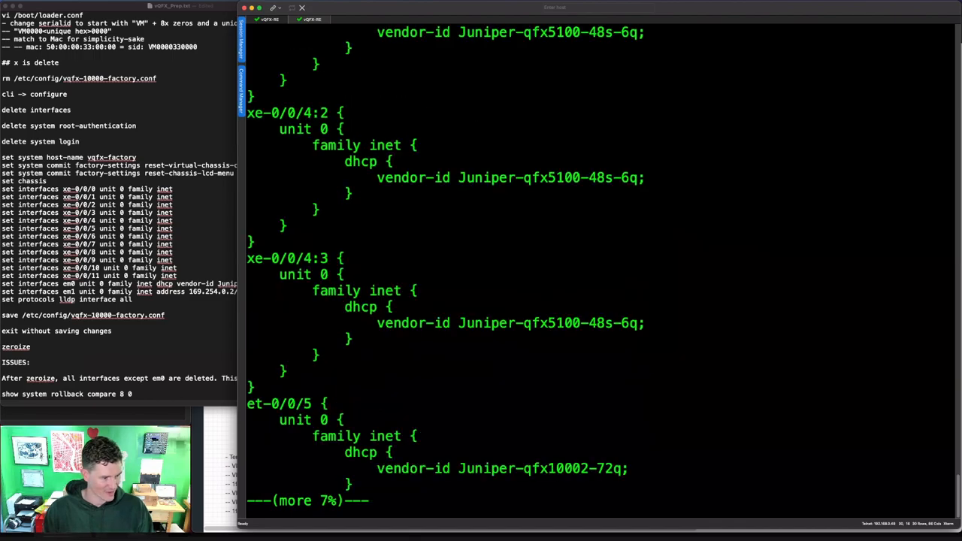
scroll(down, 3)
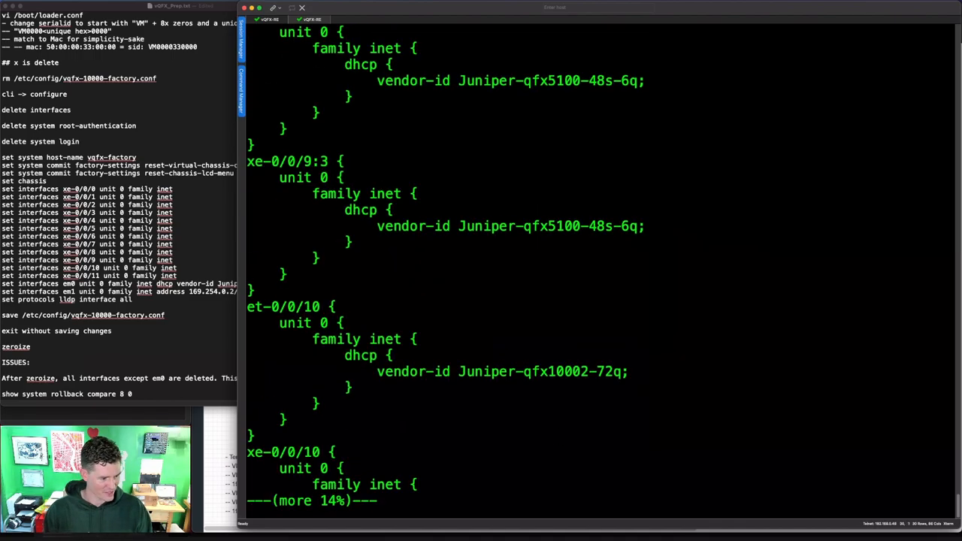
scroll(down, 3)
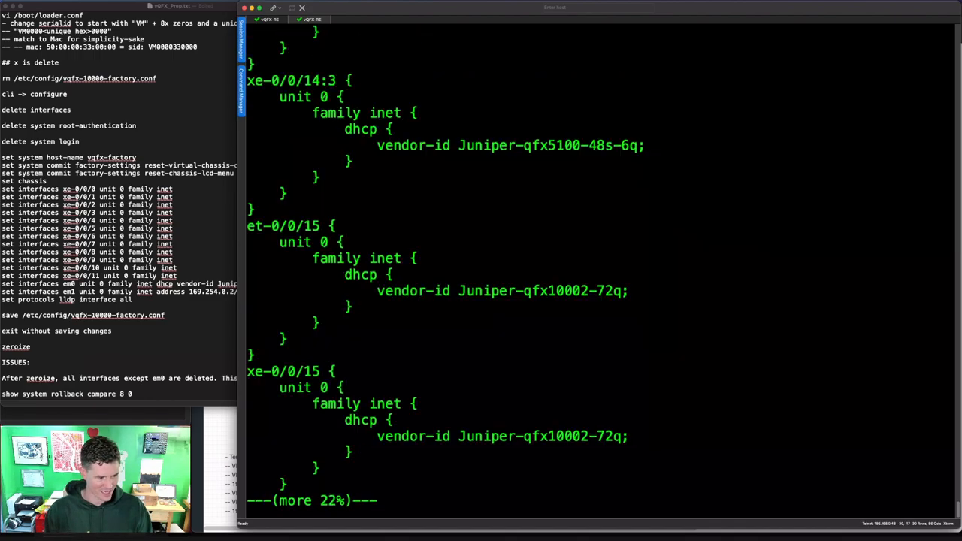
scroll(down, 3)
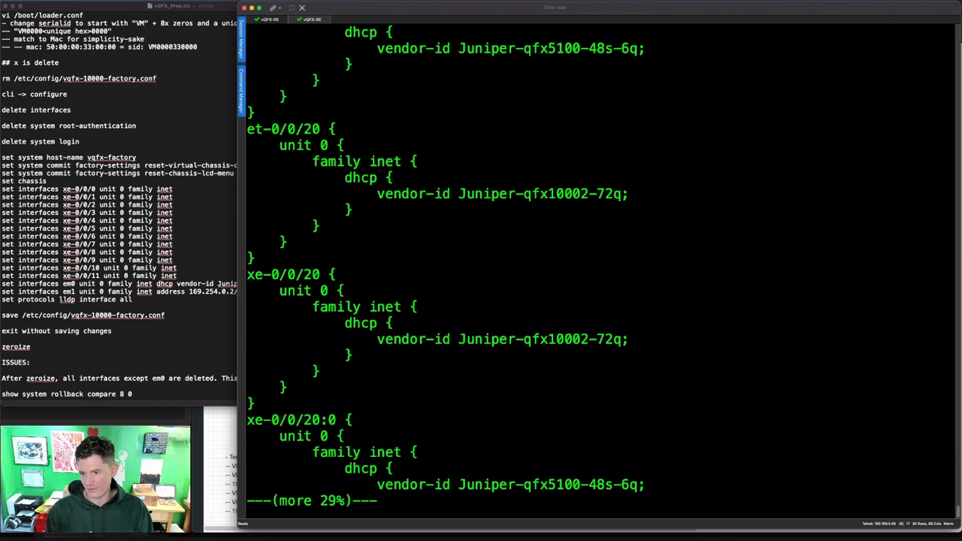
scroll(down, 3)
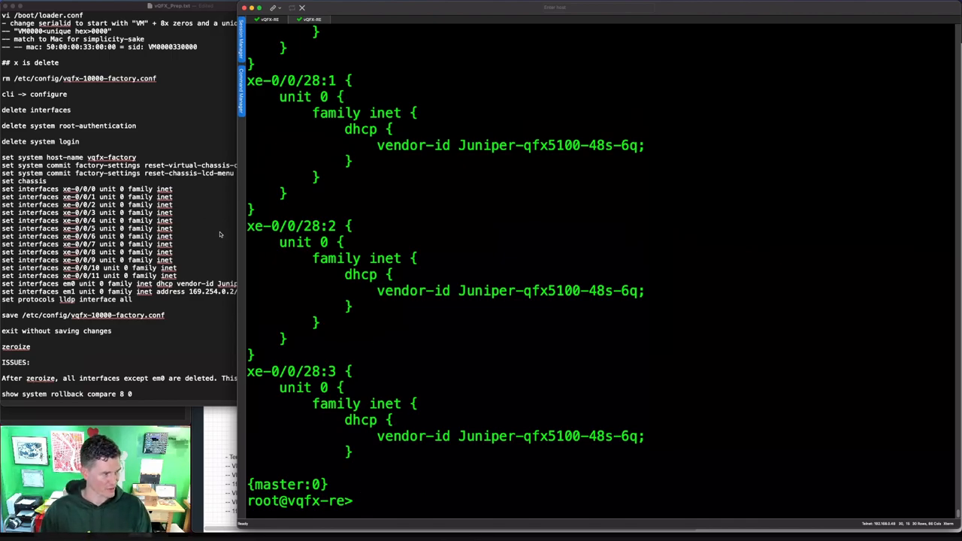
mouse_move(304, 45)
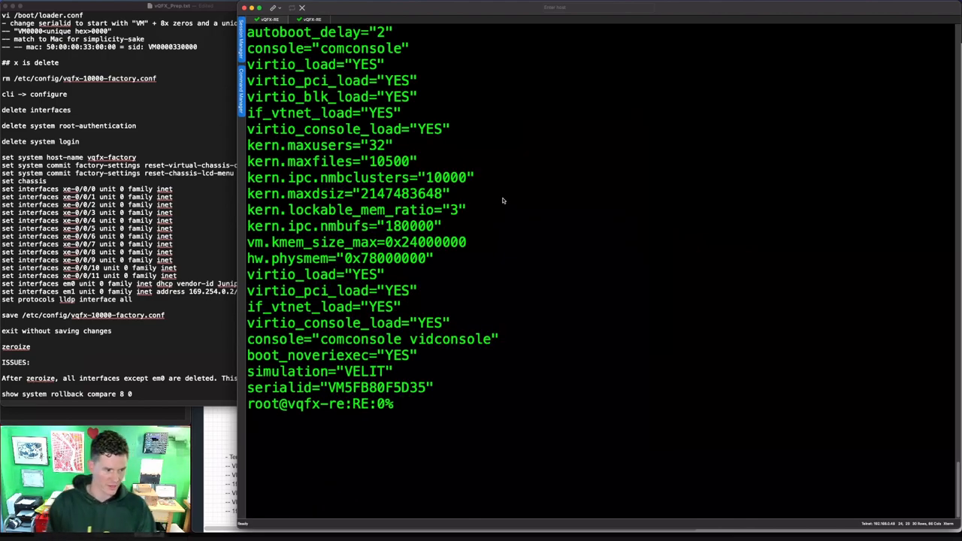
text(vi /b)
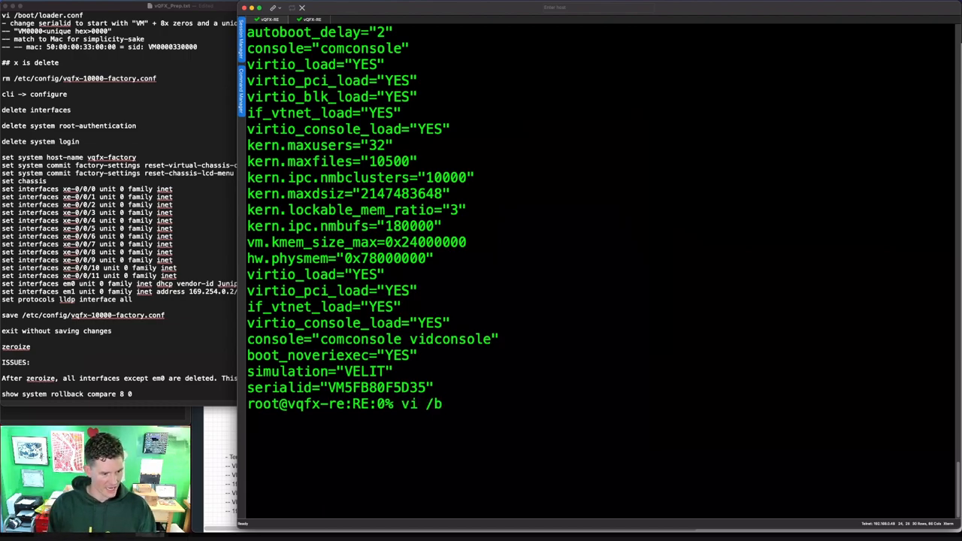
text(oot/loader.c)
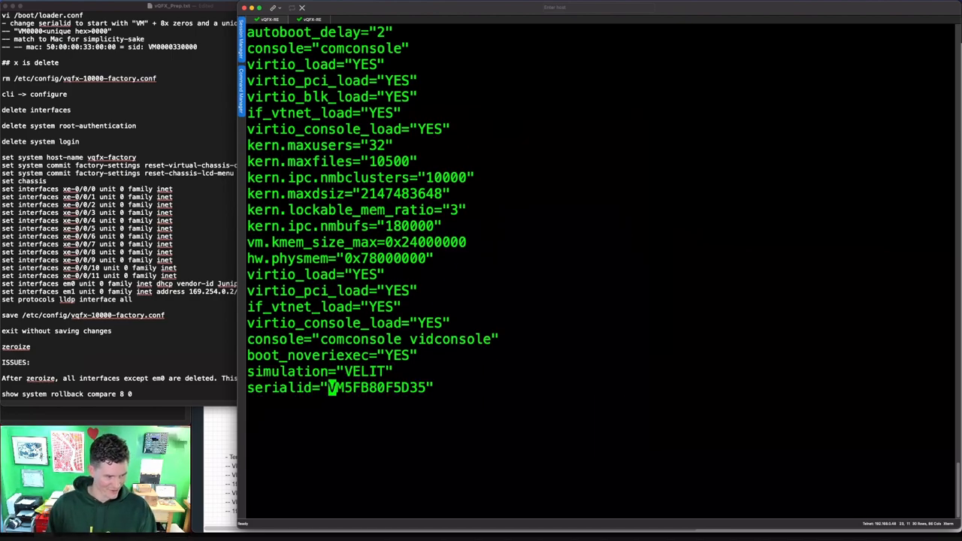
key(BackSpace)
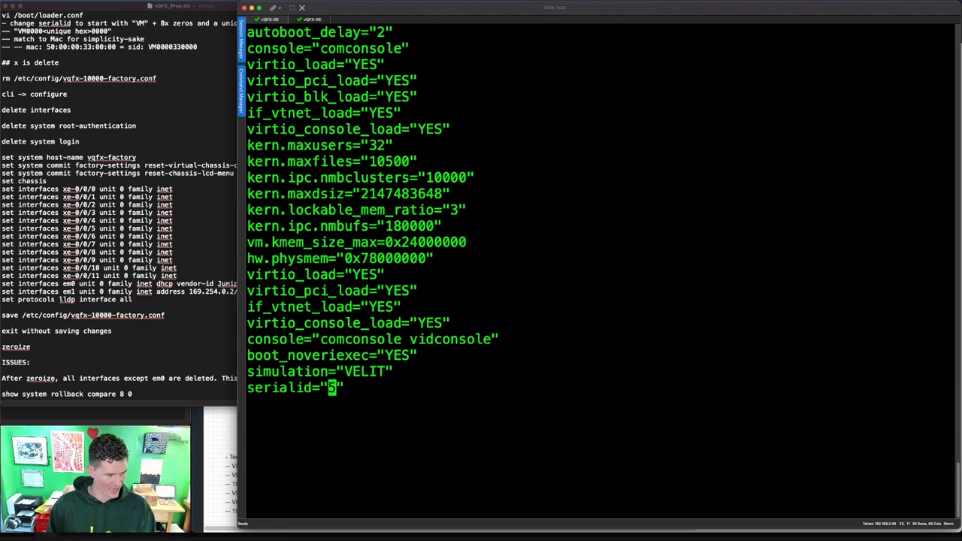
key(Backspace)
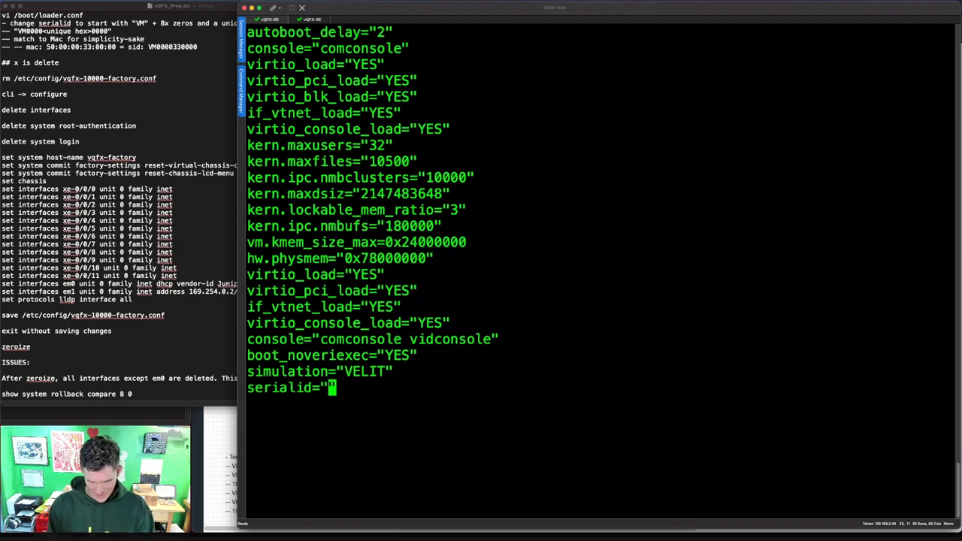
text(VM)
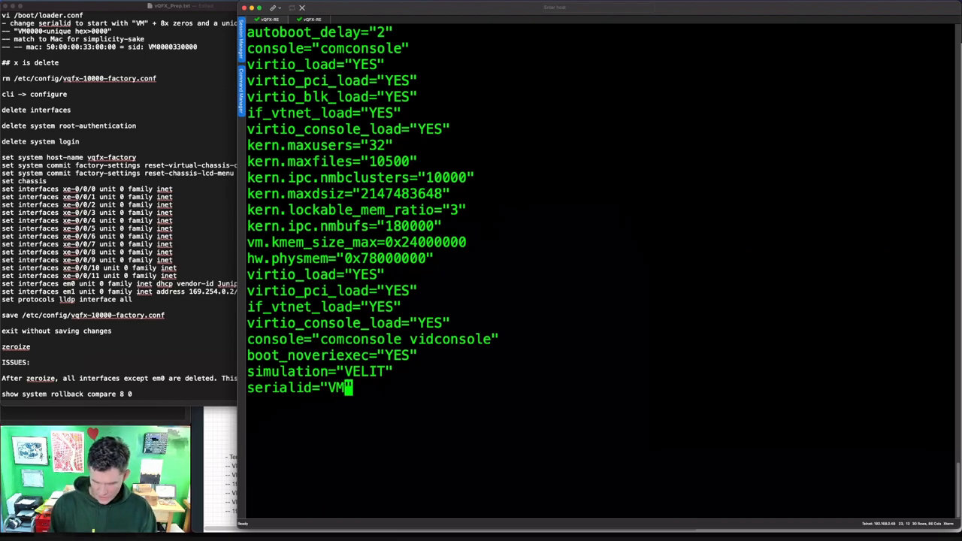
text(0000)
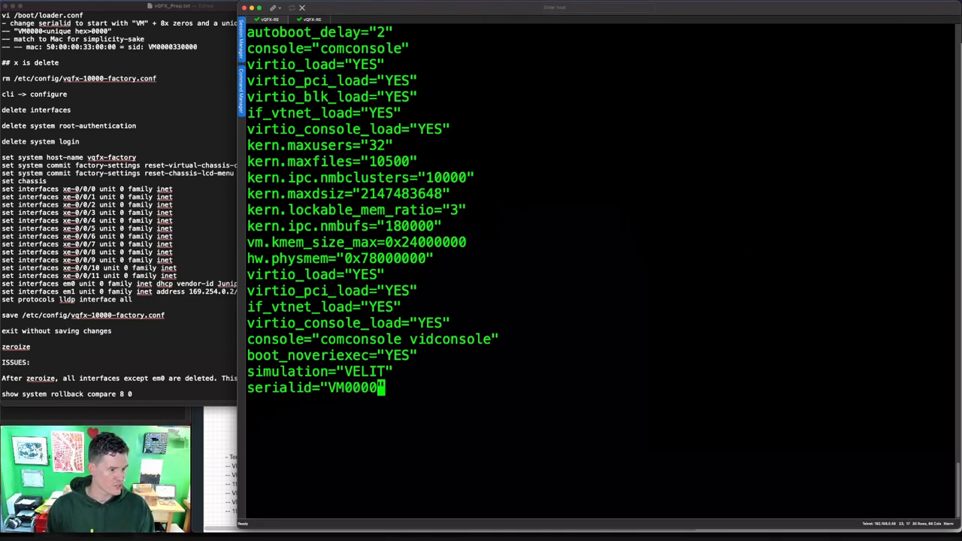
text(33)
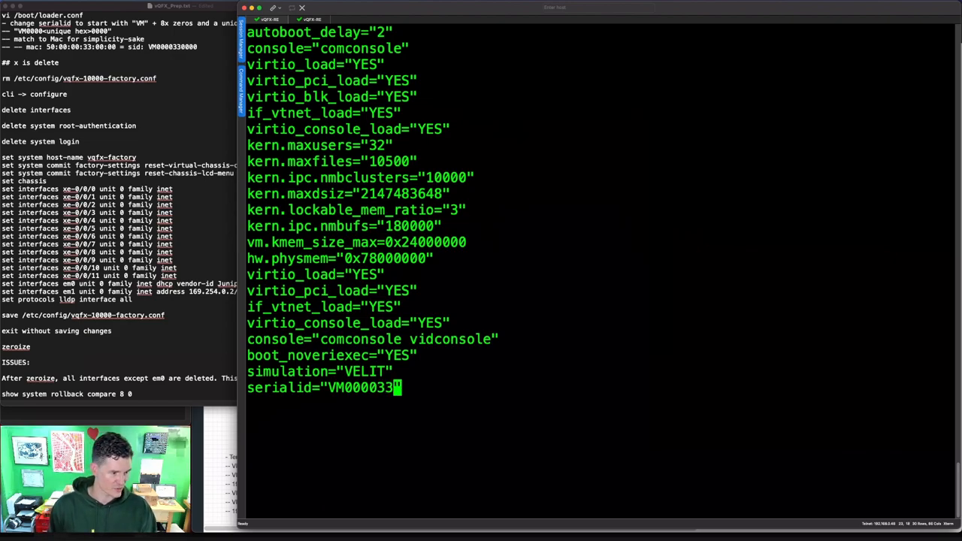
text(0000)
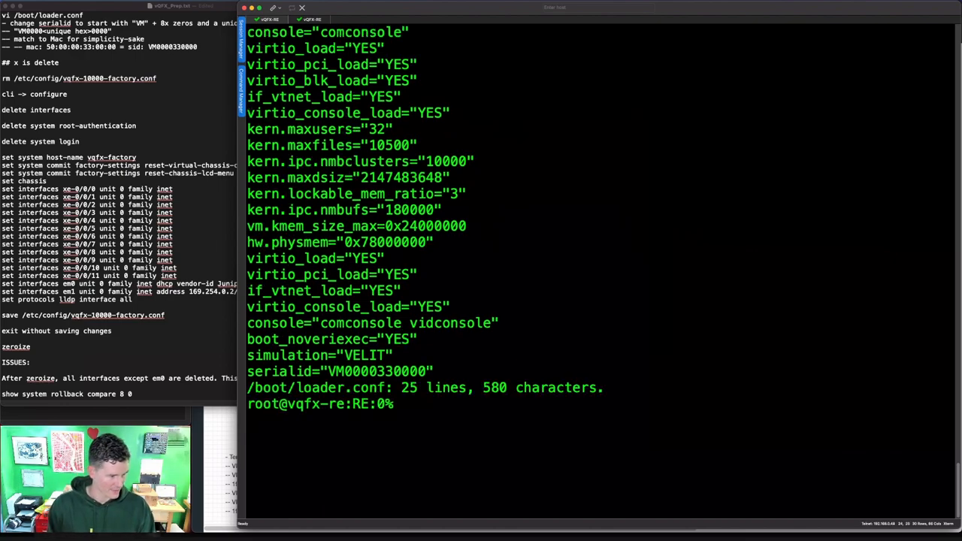
text(vi /boot/loader.conf)
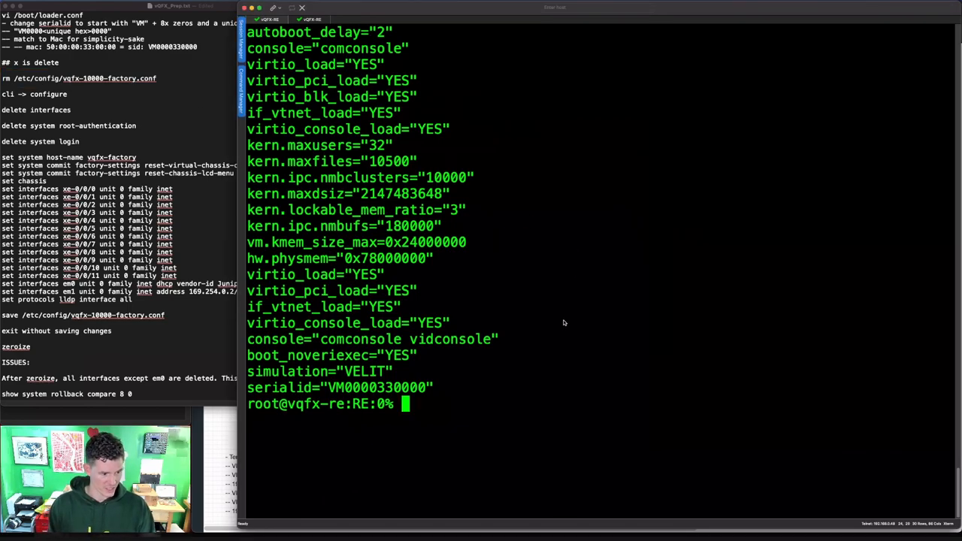
Remove vqfx-10000-factory.conf, then delete interfaces, system login and root-authentication in configure mode
text(rm /etc/)
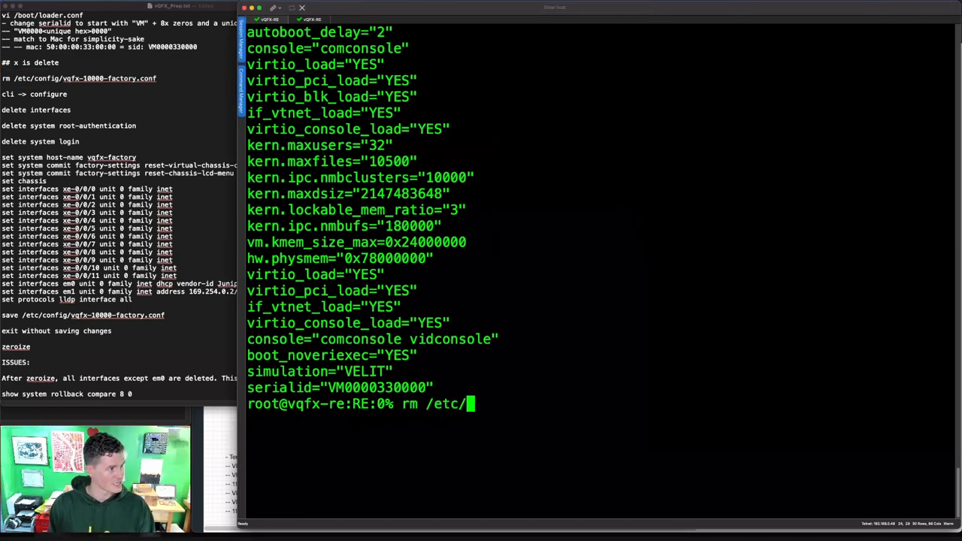
text(config/vqfx-10000-factory.conf)
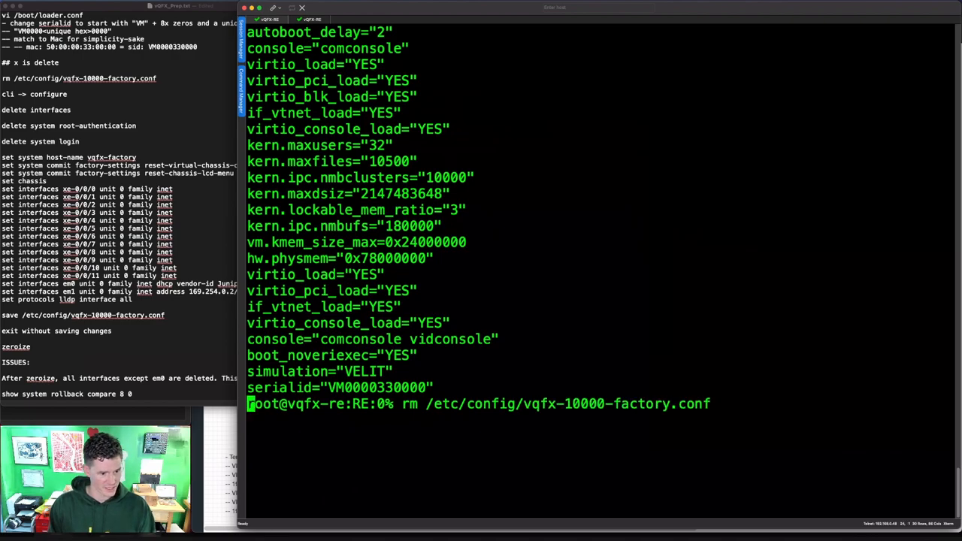
text(cli)
text(delete)
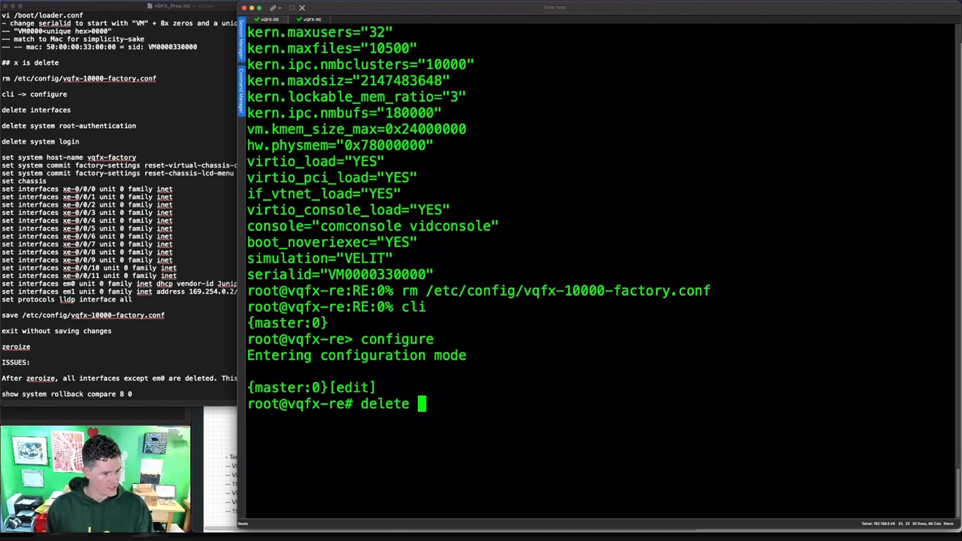
text(interfaces)
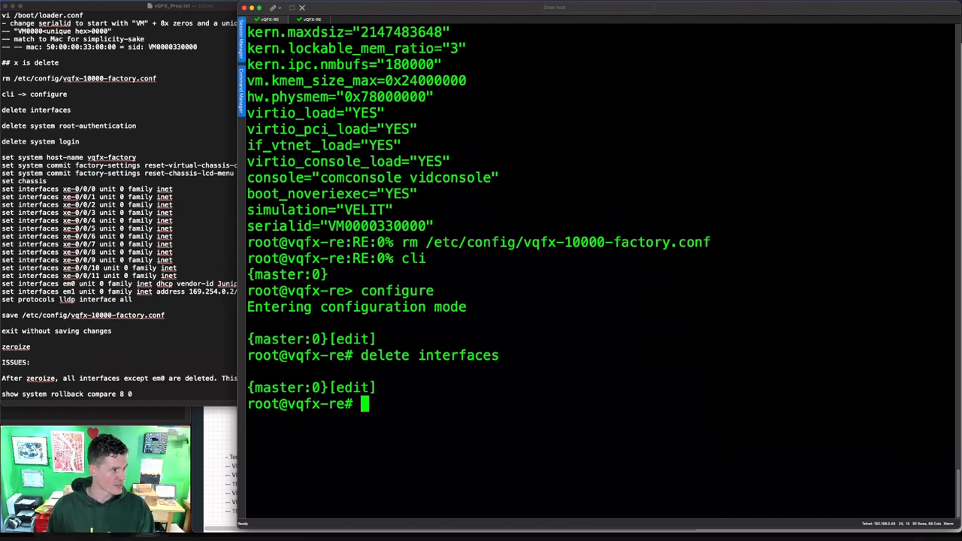
text(d)
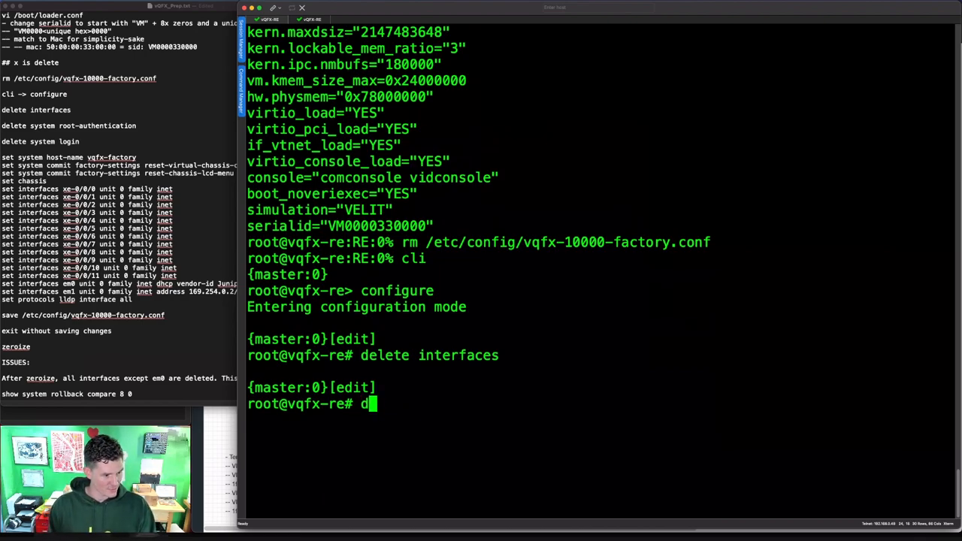
text(elete system login)
text(delete)
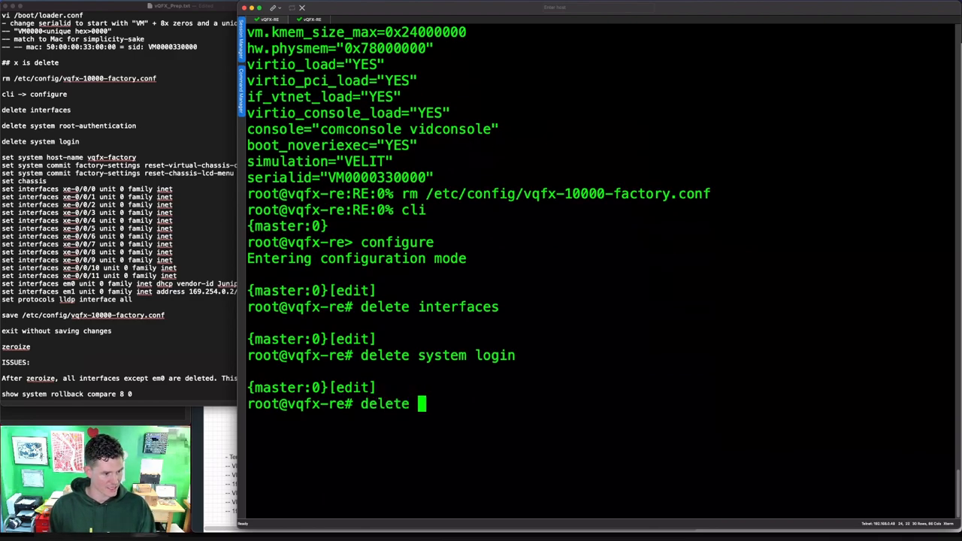
text(system root-authentication)
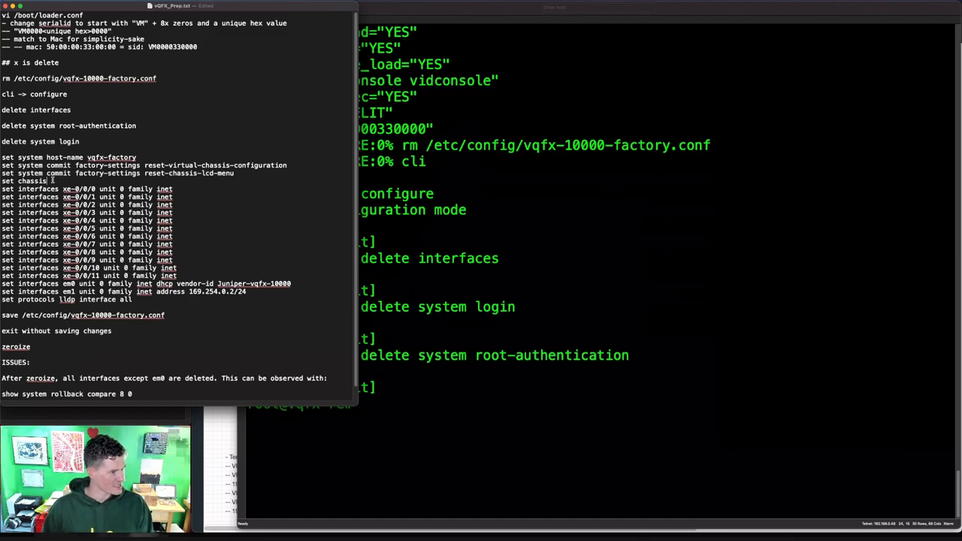
Delete the stray set chassis line and select the set commands from host-name to lldp
double_click(23, 180)
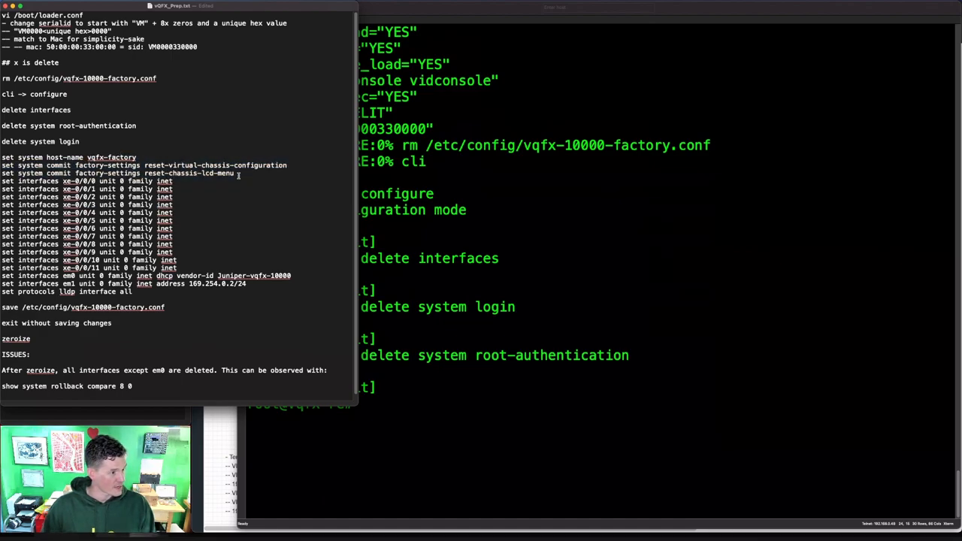
drag(4, 165, 237, 173)
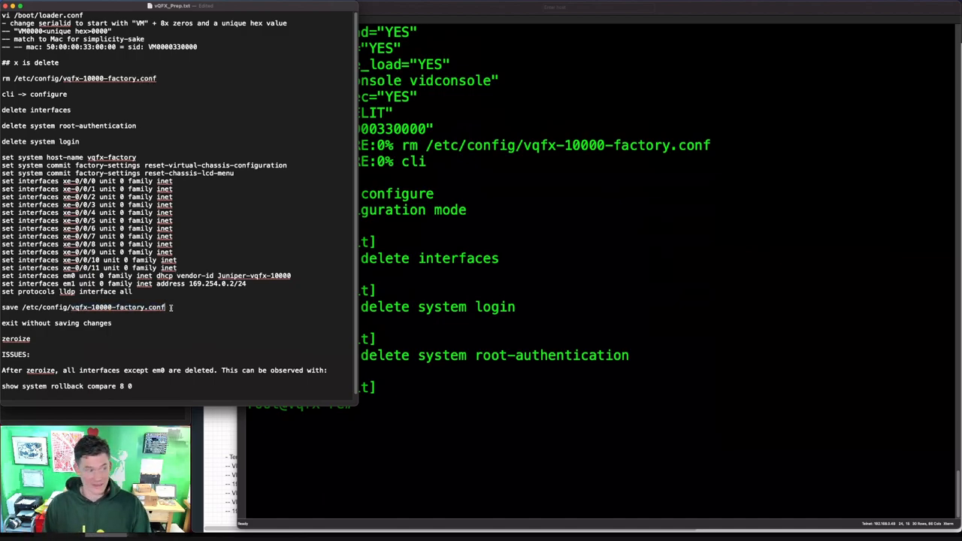
drag(8, 164, 132, 292)
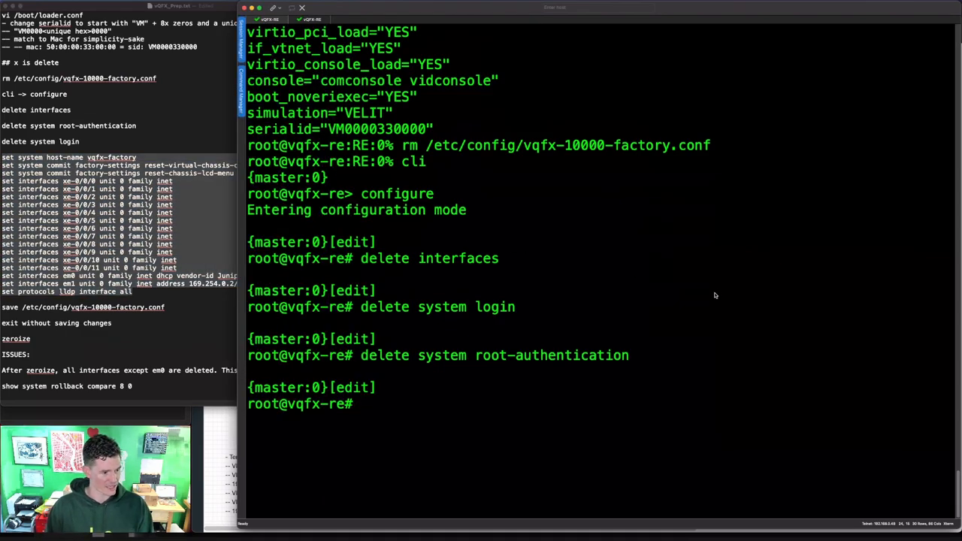
Apply the vqfx-factory set commands, save to vqfx-10000-factory.conf, exit uncommitted, and zeroize
text(set system host-name vqfx-factory)
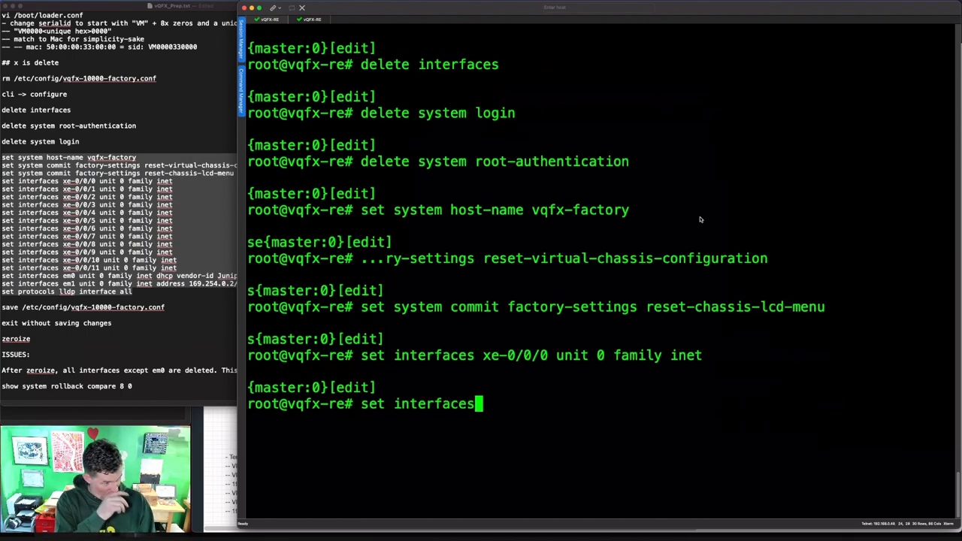
text(xe-0/0/)
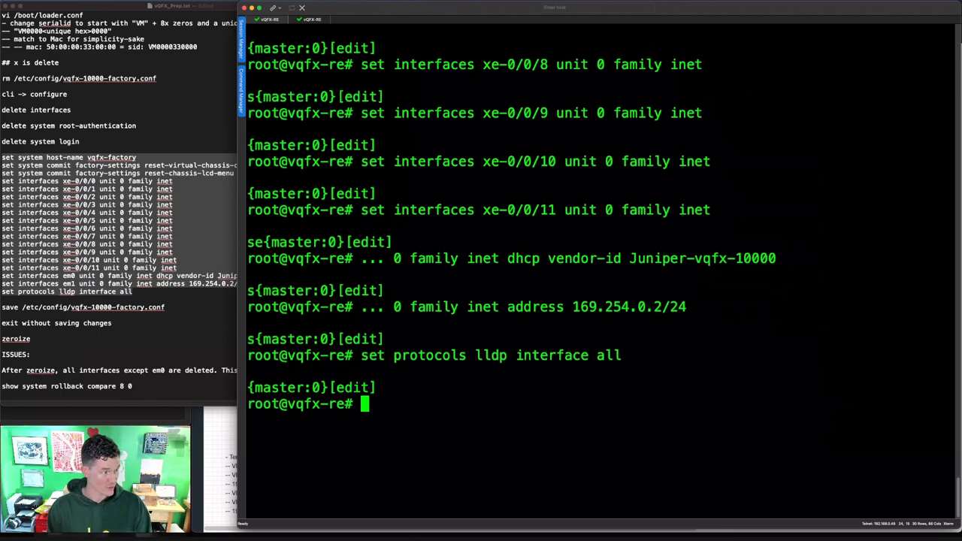
text(save /etc/config/)
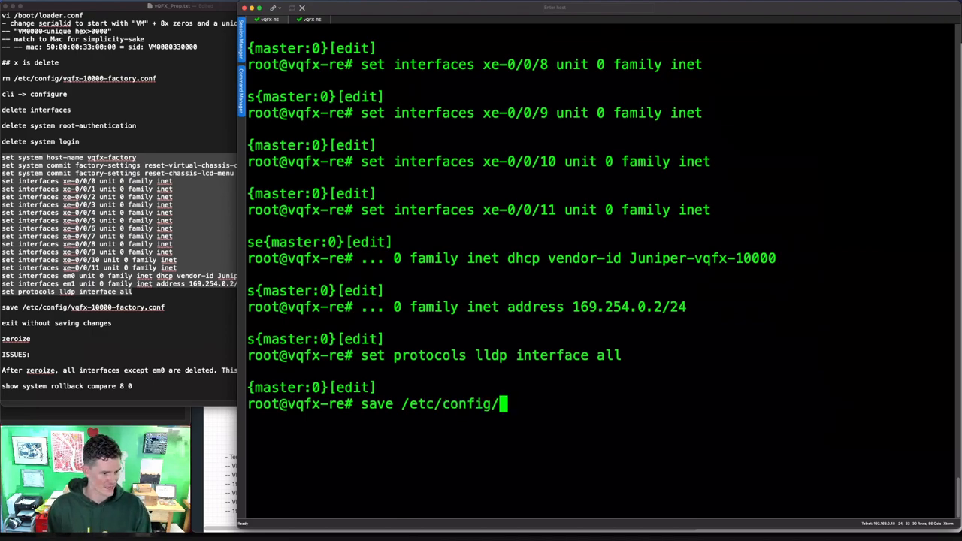
text(vqf)
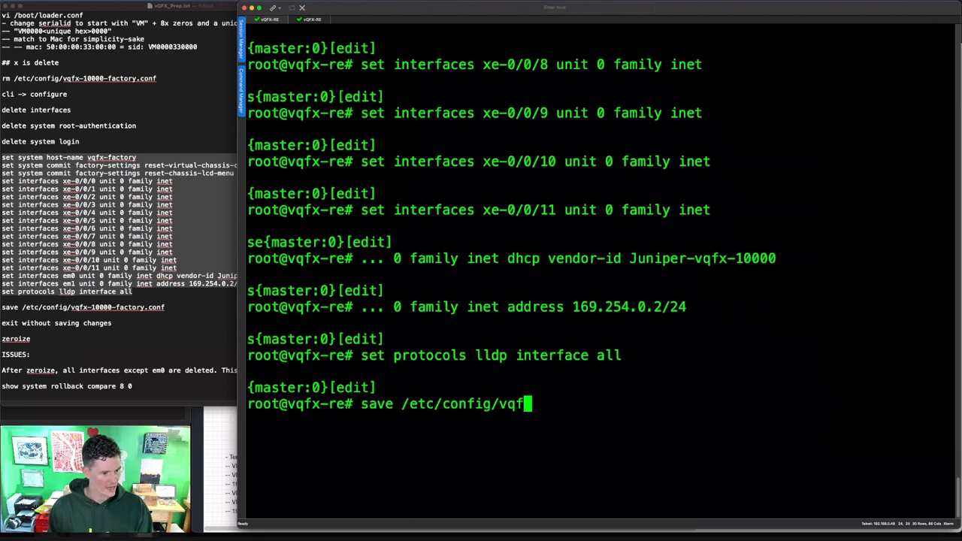
text(-10000-)
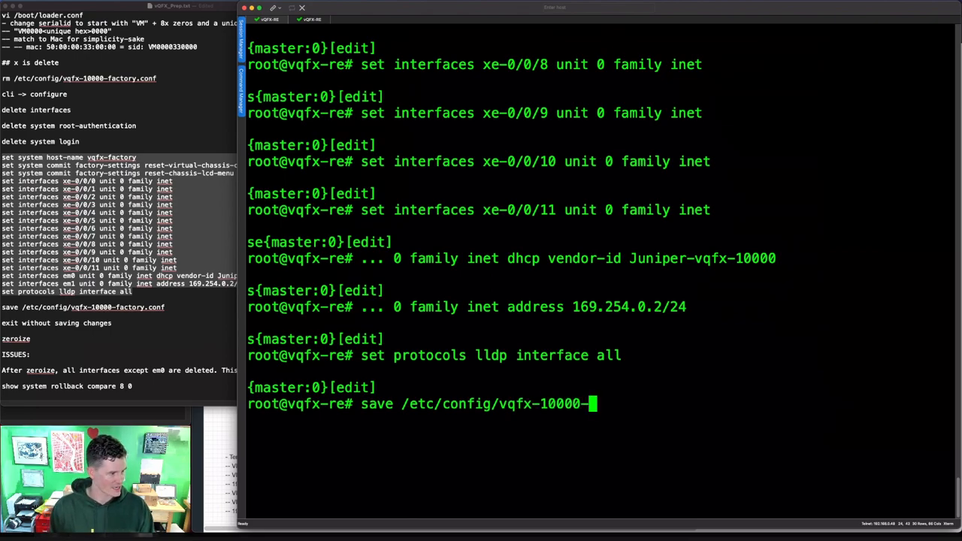
text(factory.conf)
text(exit)
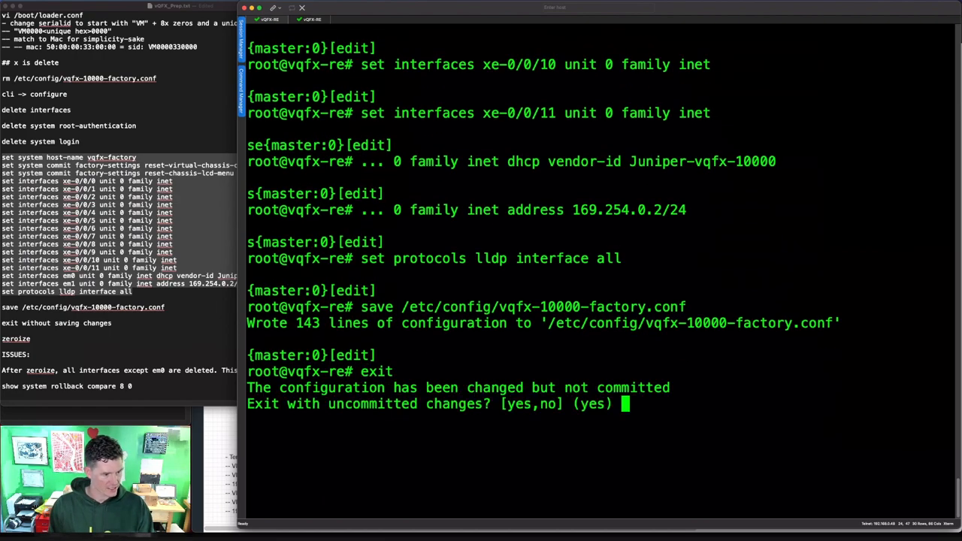
text(yes)
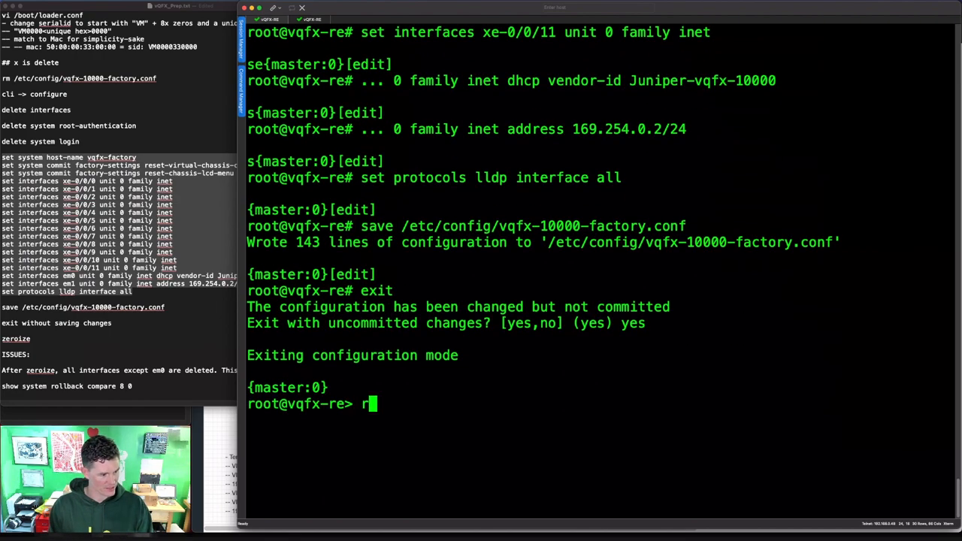
text(equest system zeroize)
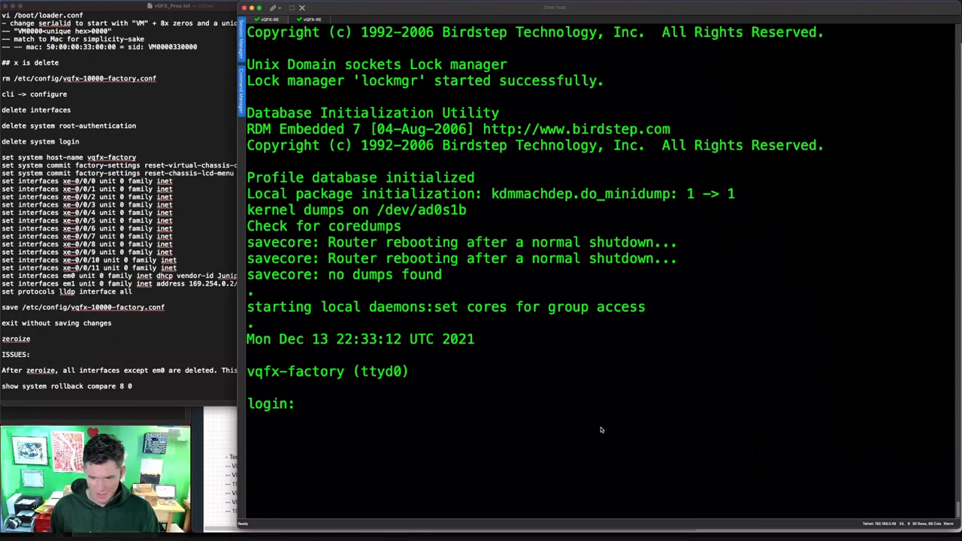
text(root)
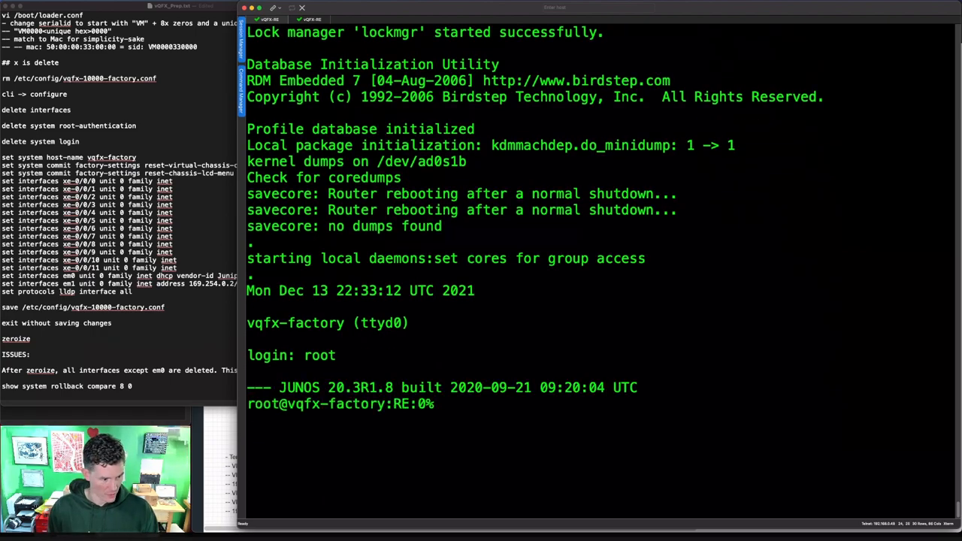
text(cat)
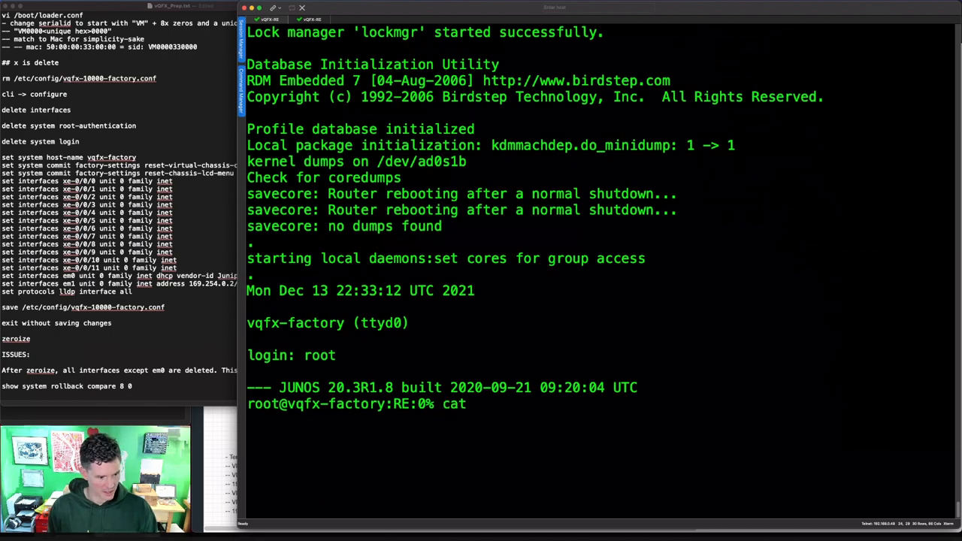
text(/boot/loader)
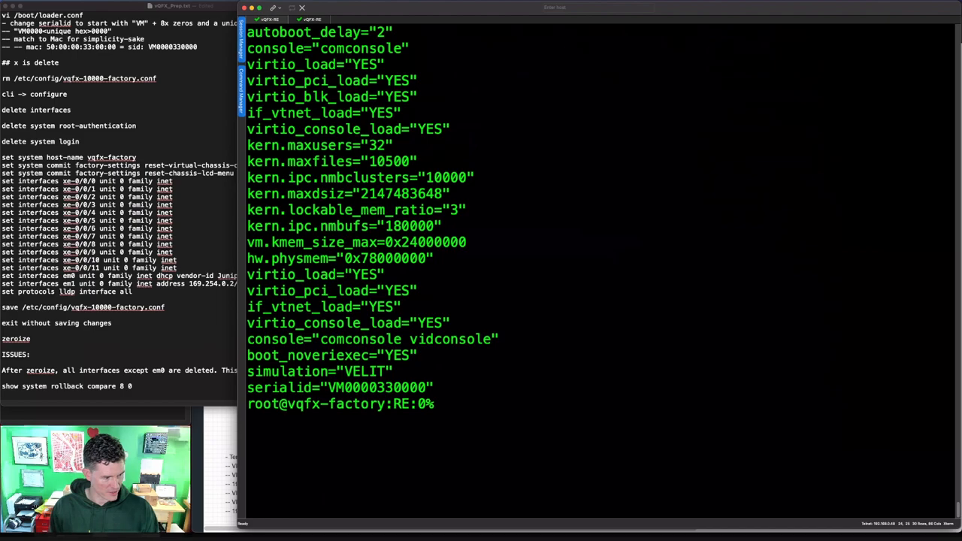
text(cli)
text(show configuration)
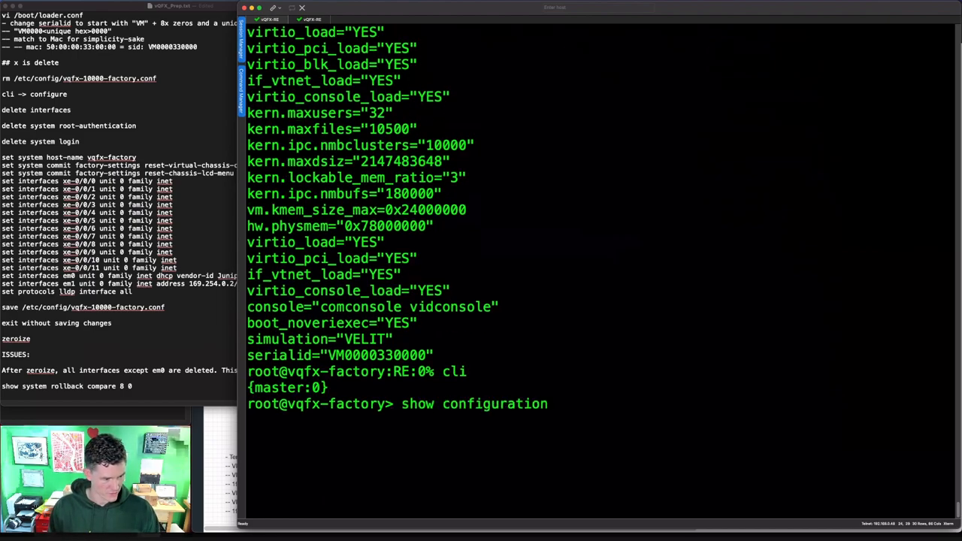
key(enter)
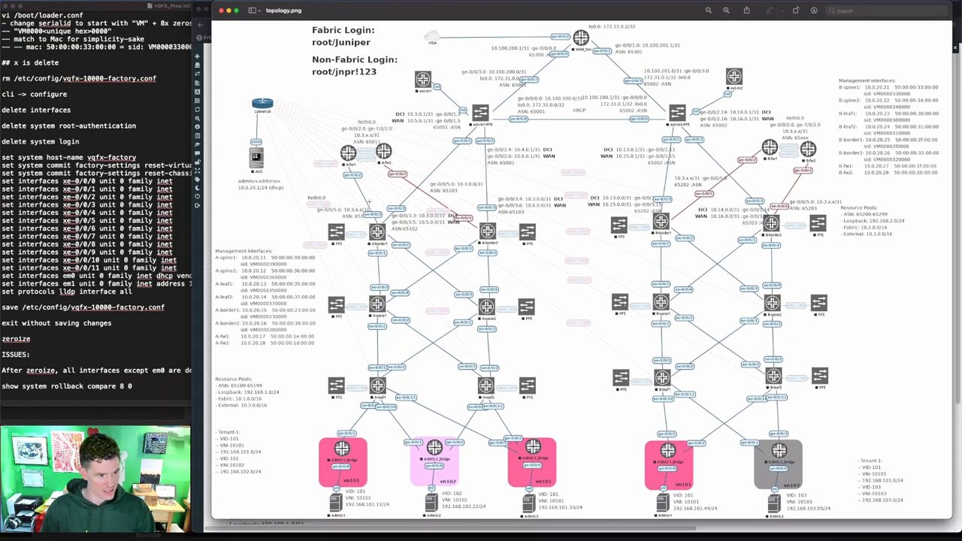
Bring the topology.png diagram with fabric logins and management addresses into view
drag(317, 207, 562, 416)
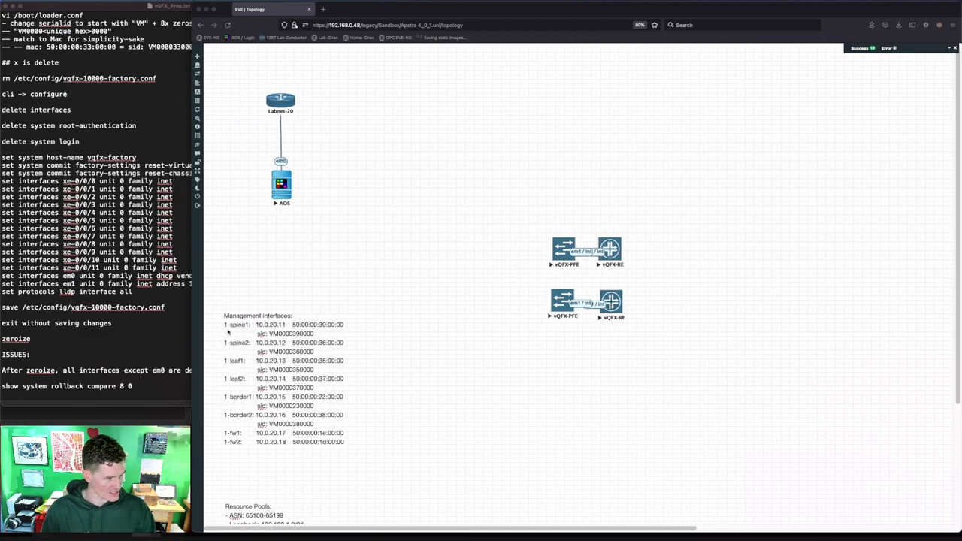
mouse_move(232, 336)
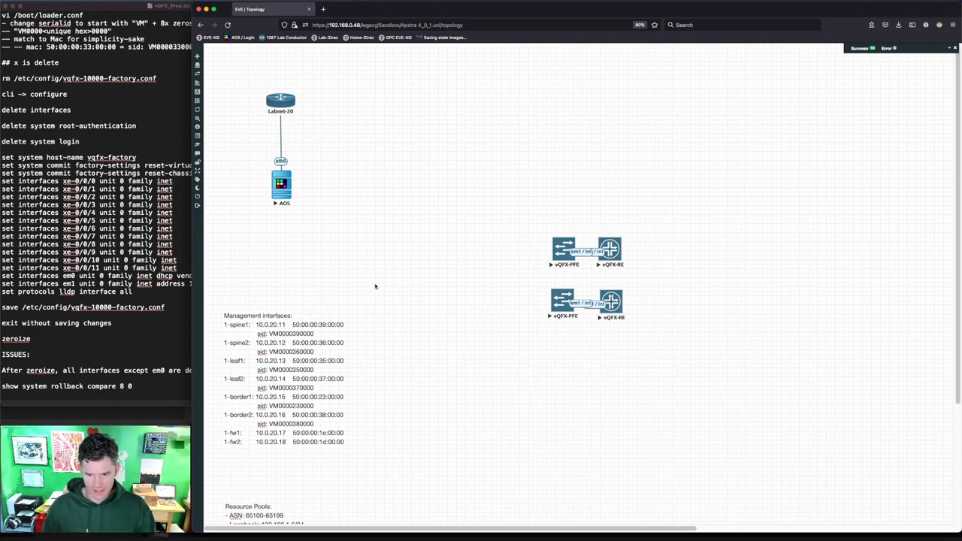
mouse_move(585, 291)
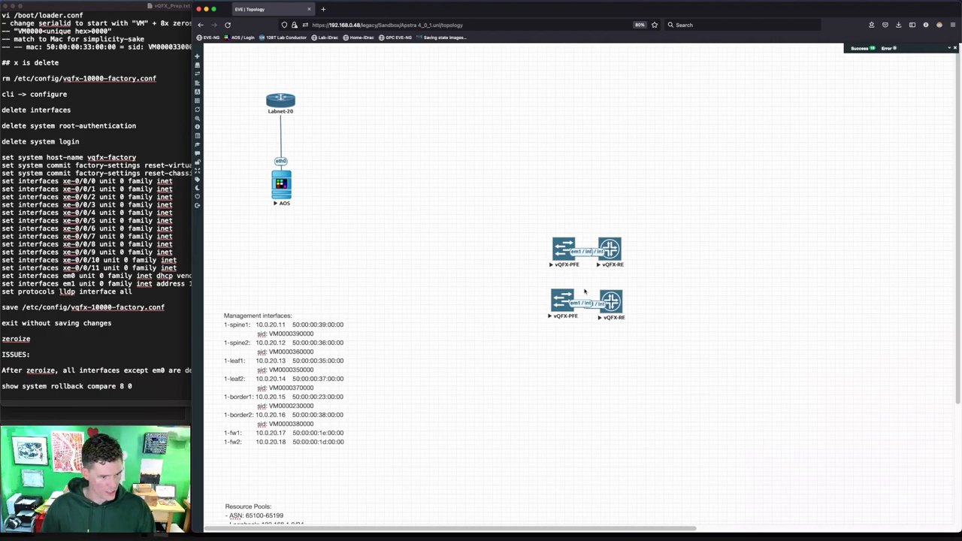
mouse_move(463, 286)
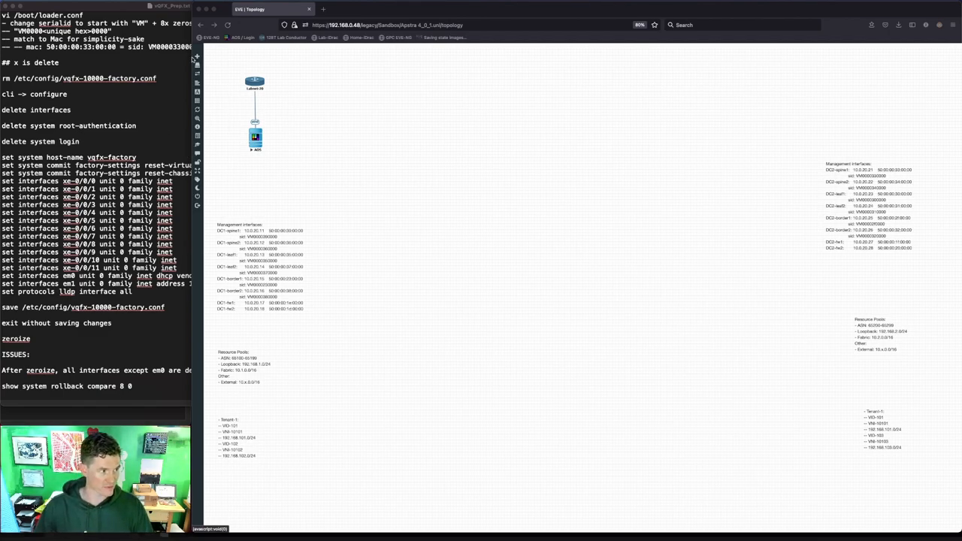
Fill the Add New Node form: vQFX PFE template, image vqfxpfe-20.3r1, prefix PFE, 12 nodes
right_click(218, 67)
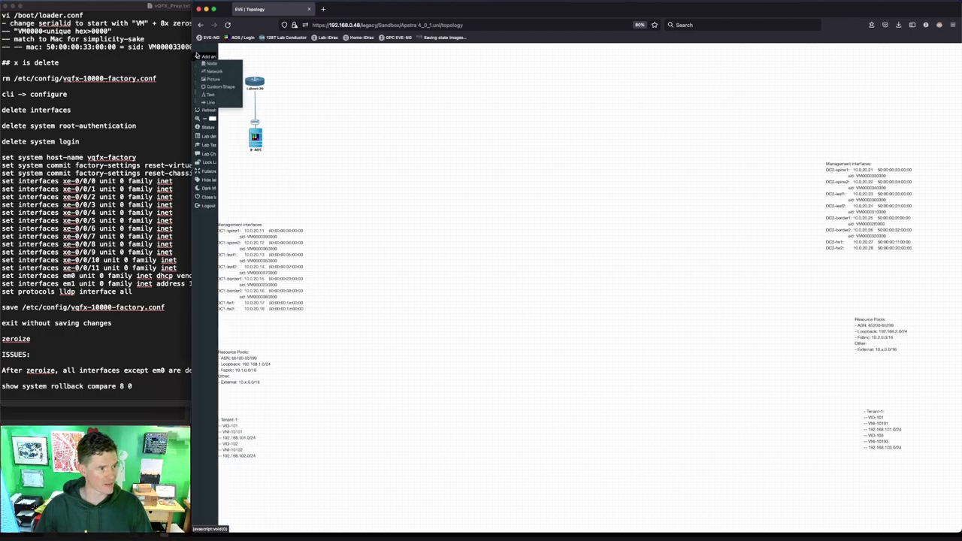
click(209, 57)
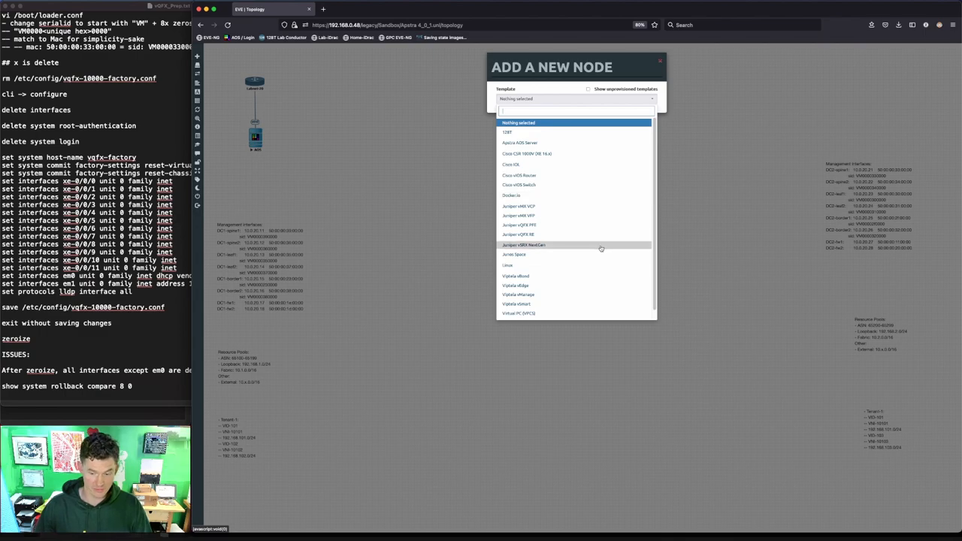
mouse_move(593, 225)
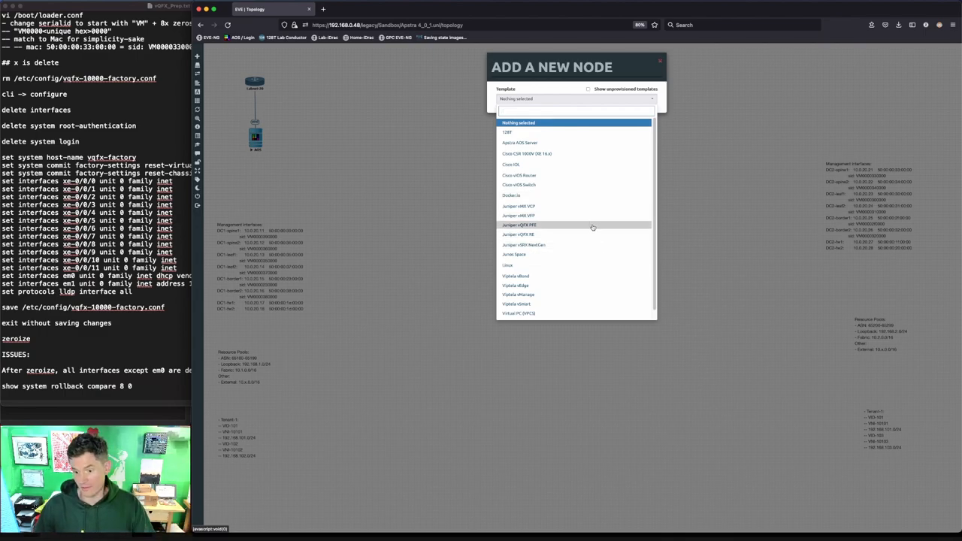
click(520, 225)
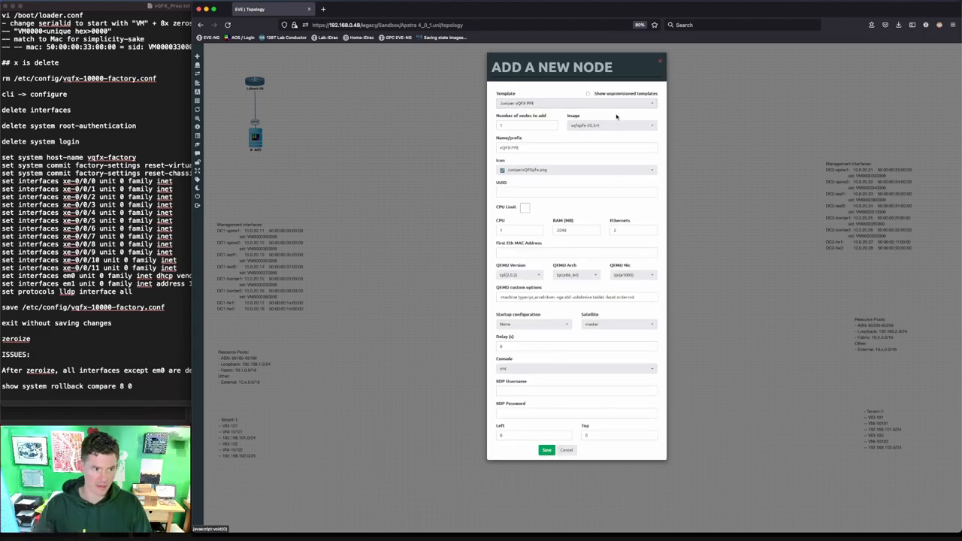
click(611, 125)
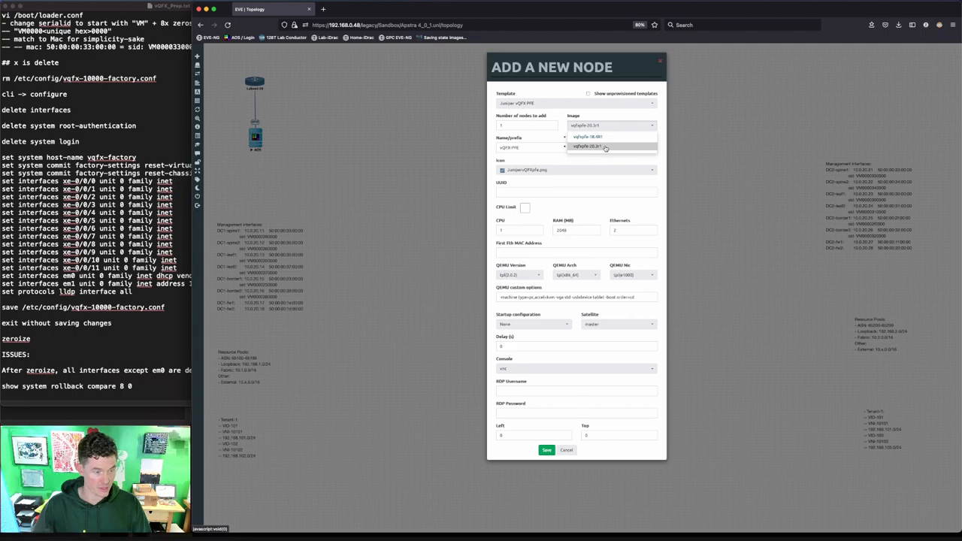
mouse_move(596, 152)
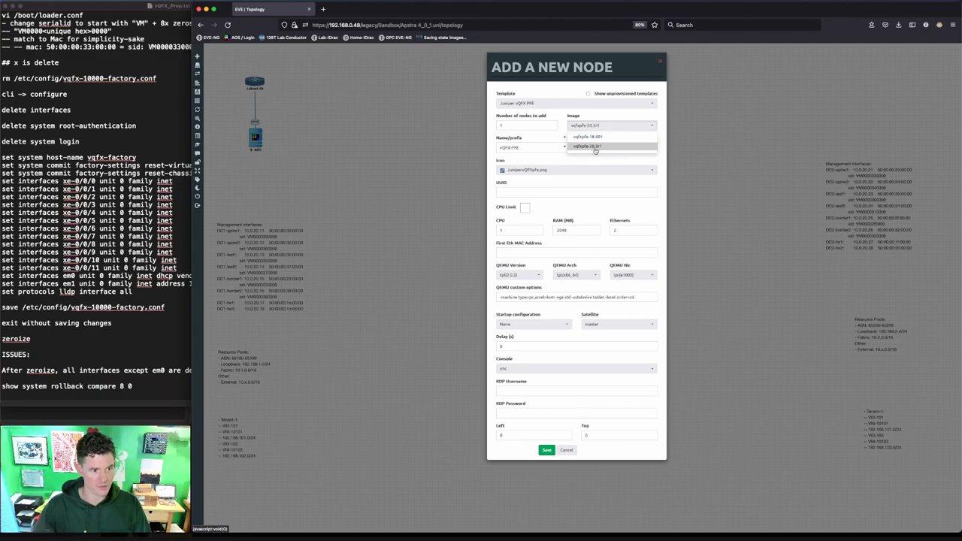
click(594, 137)
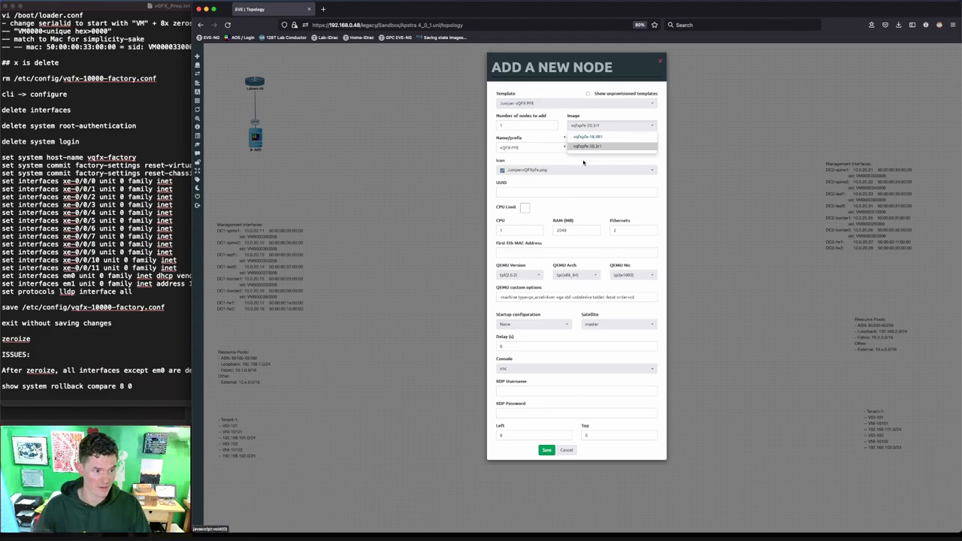
click(587, 147)
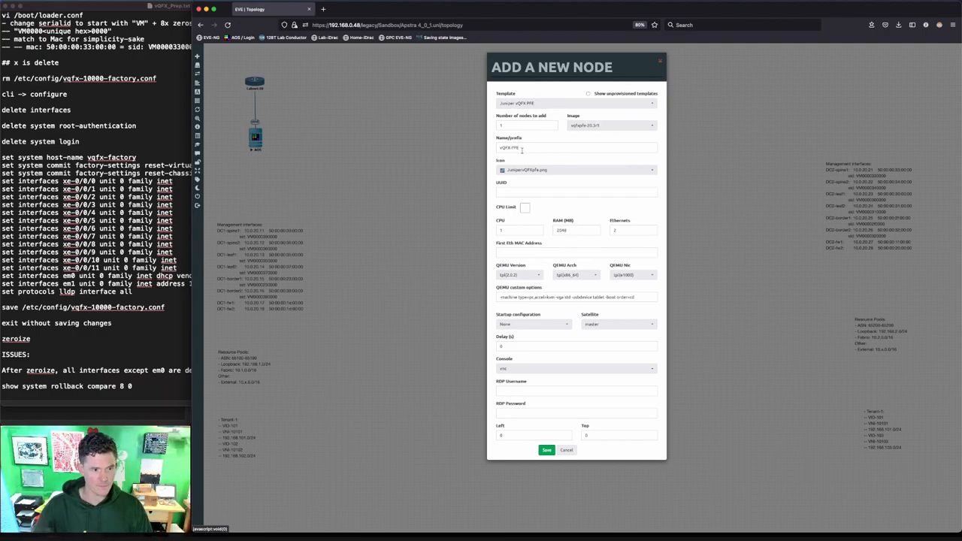
click(576, 147)
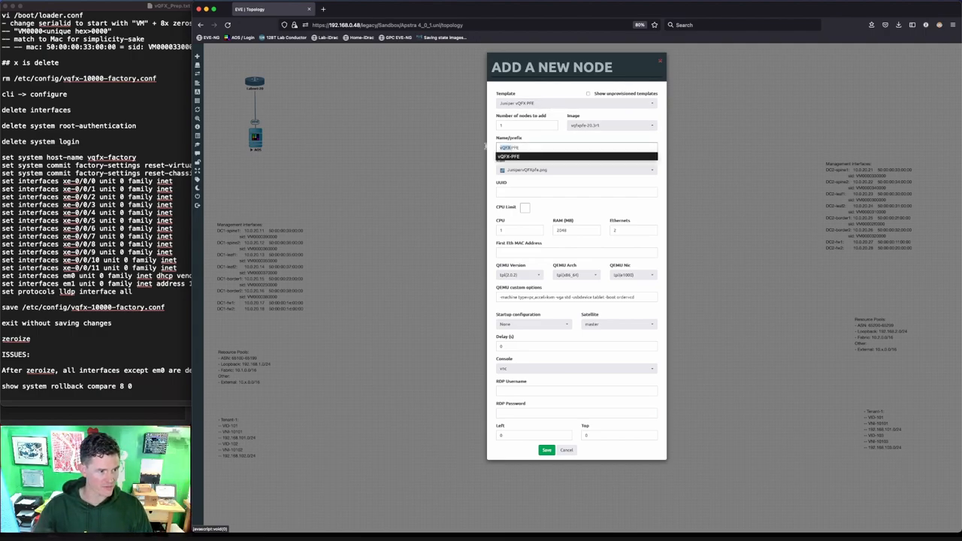
click(577, 148)
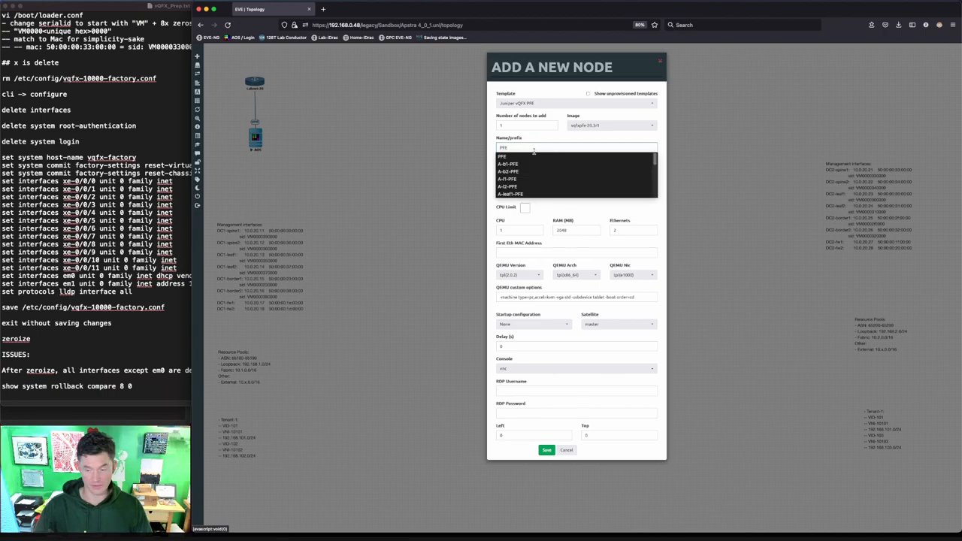
click(502, 155)
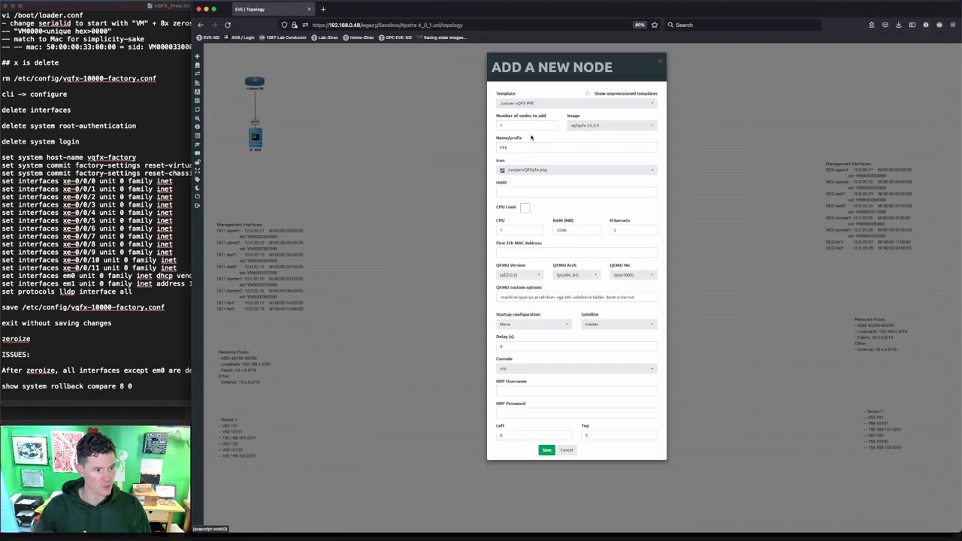
text(12)
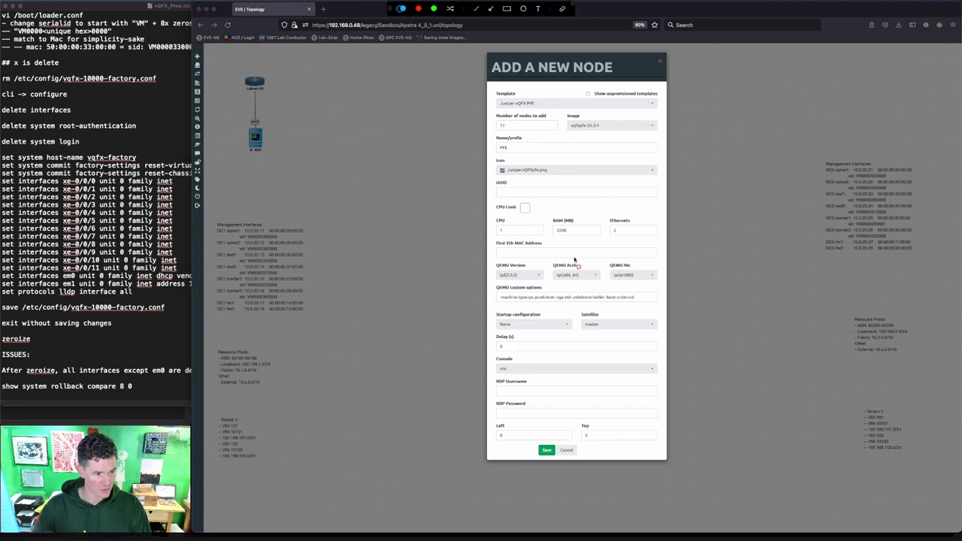
click(576, 251)
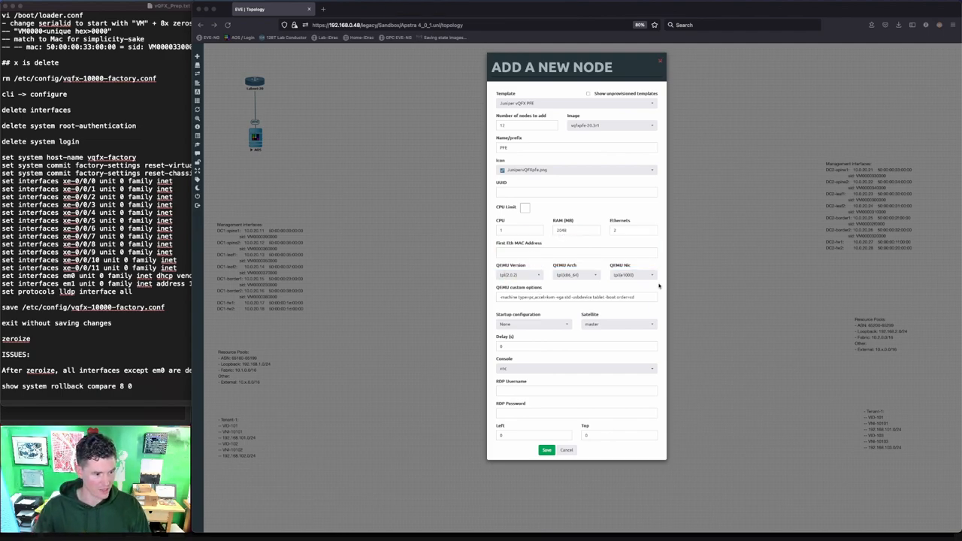
mouse_move(505, 155)
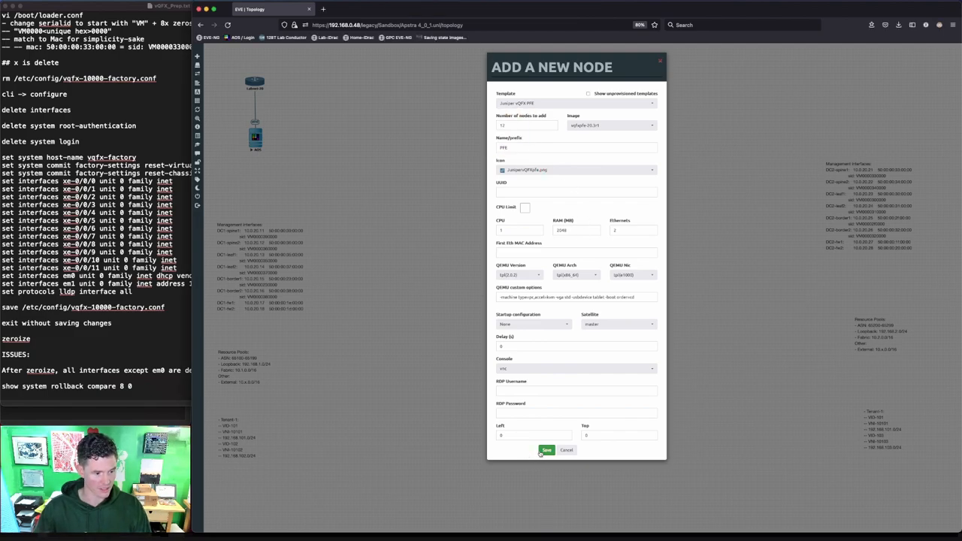
Save the form to place nodes PFE1 through PFE12 on the canvas
click(546, 450)
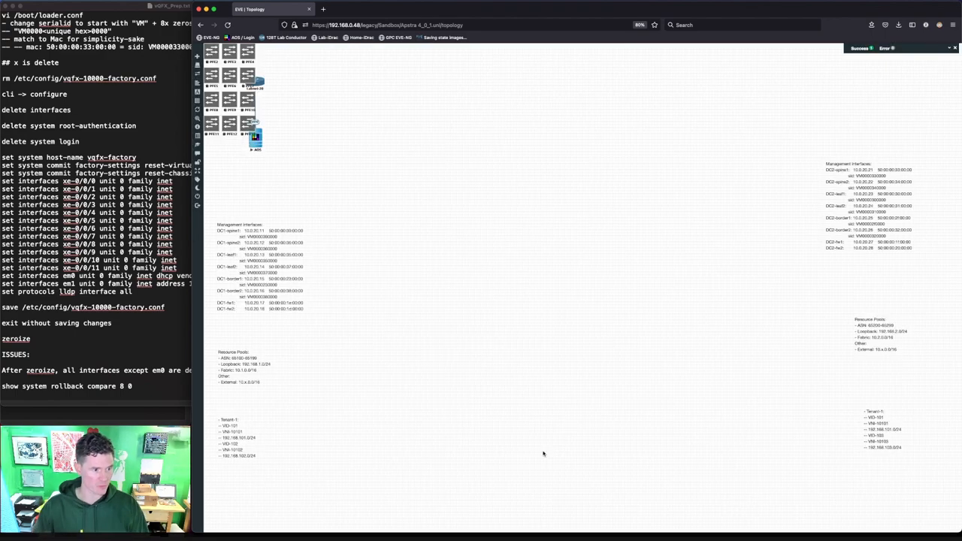
mouse_move(265, 54)
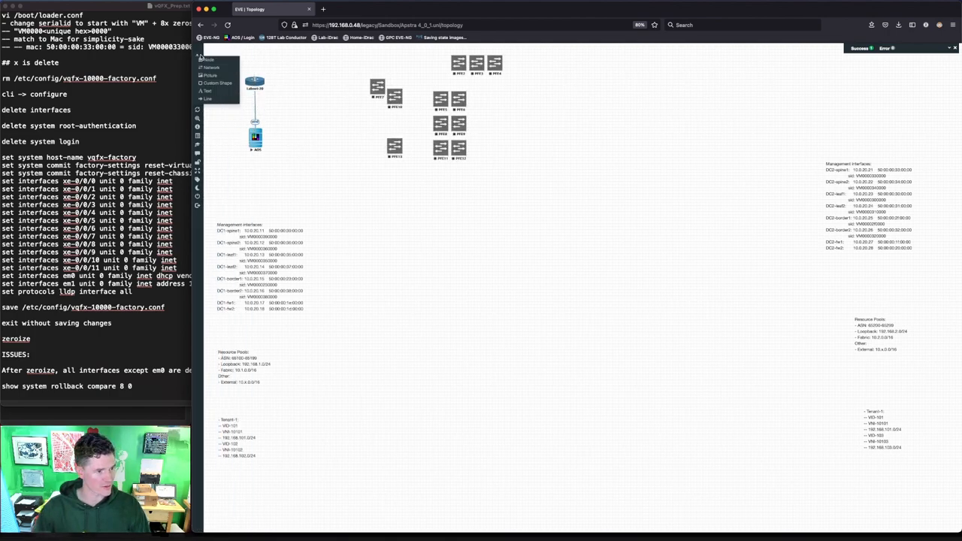
click(507, 79)
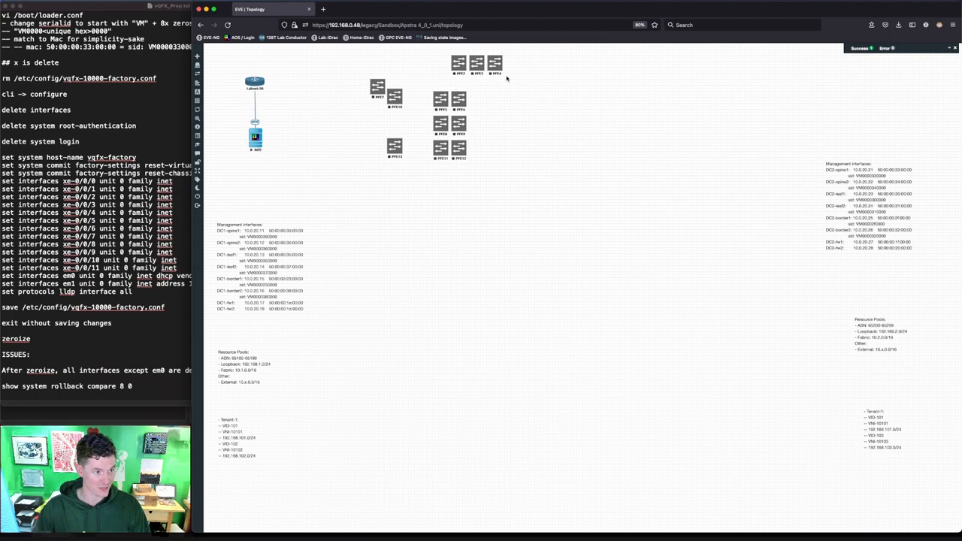
click(197, 56)
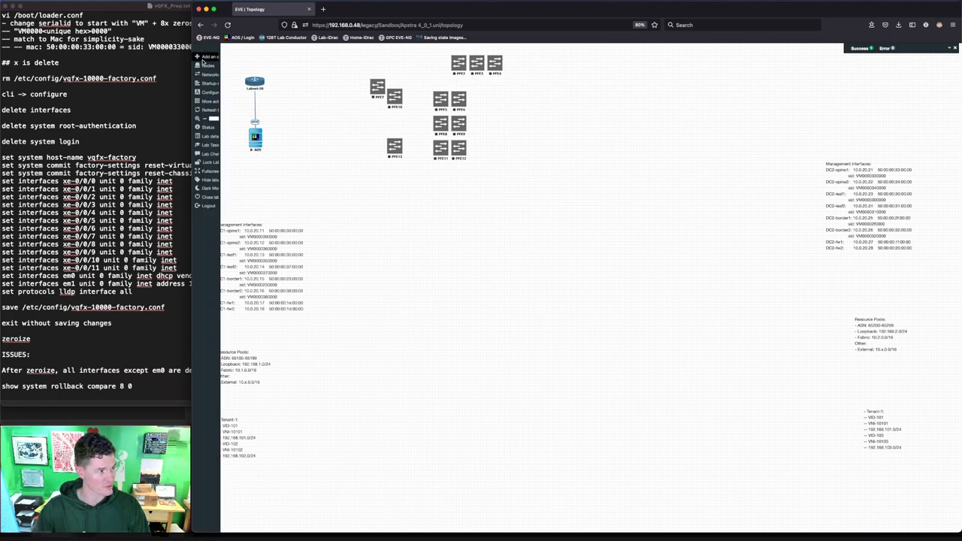
Add one vQFX RE node named DC1-spine1 with first MAC 50:00:00:21:00:00
click(208, 58)
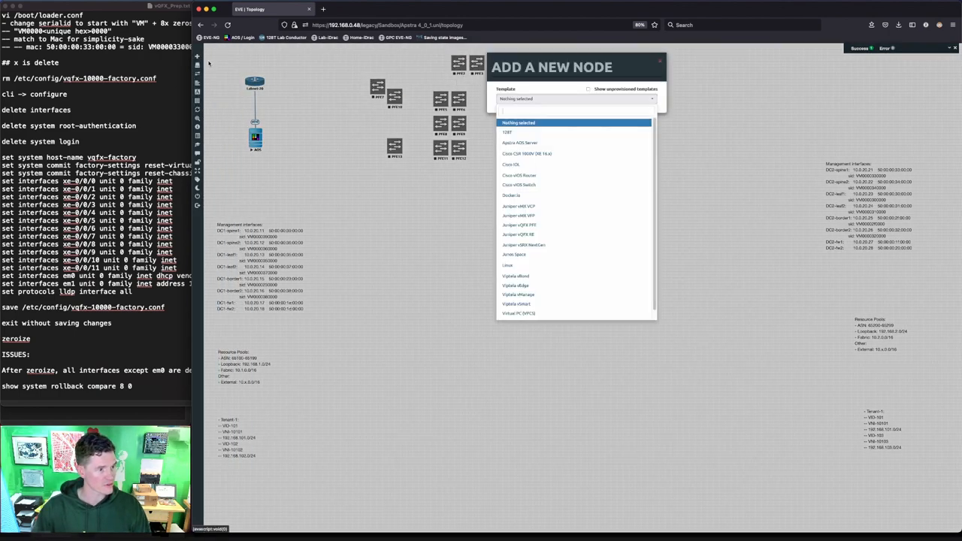
click(522, 235)
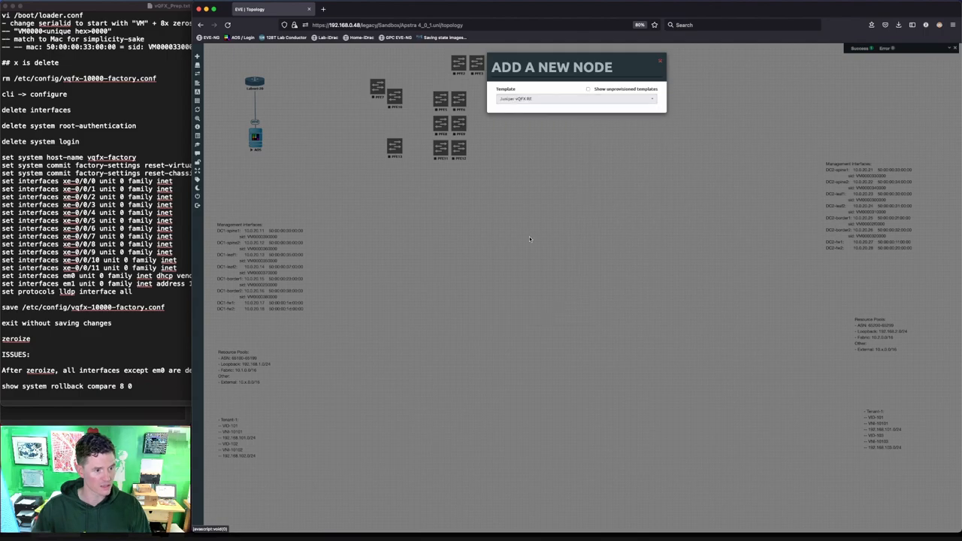
click(575, 99)
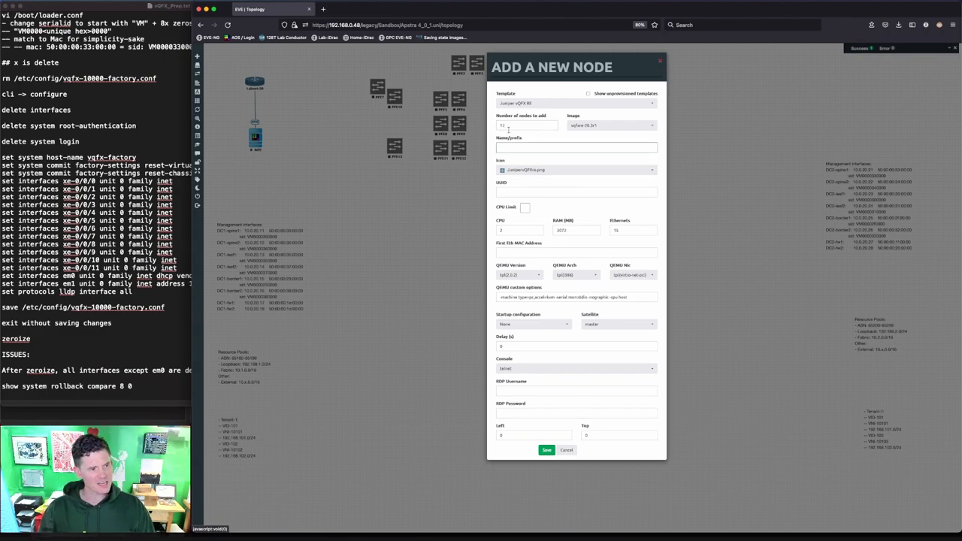
click(526, 126)
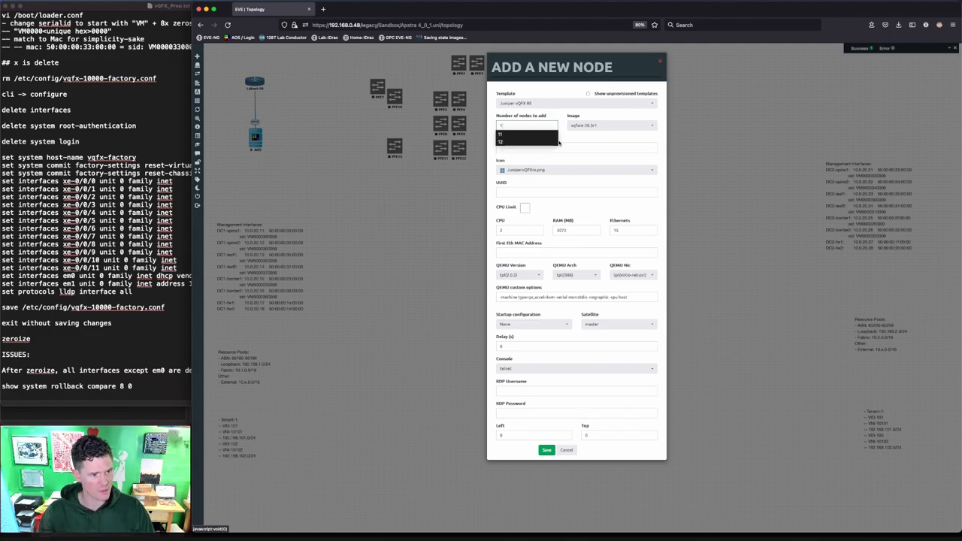
click(500, 134)
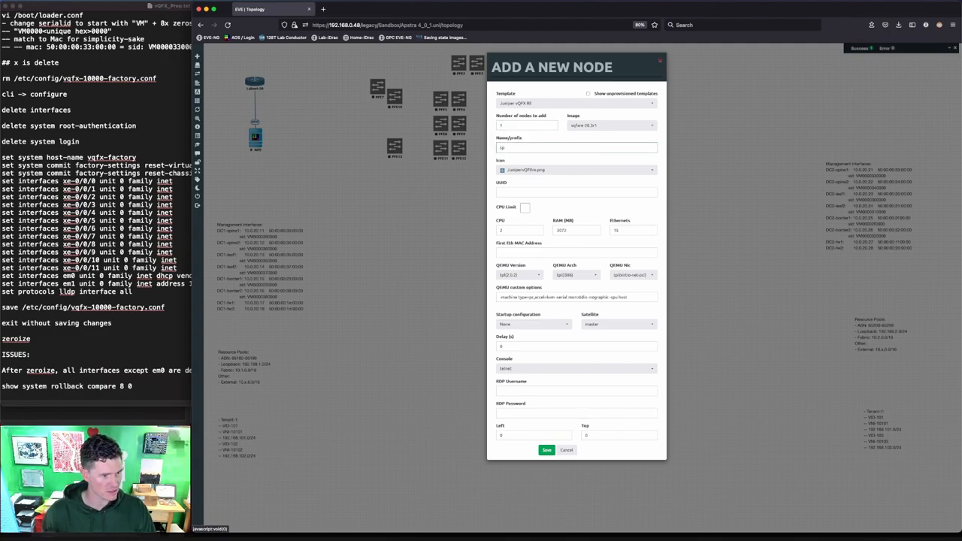
text(spine1)
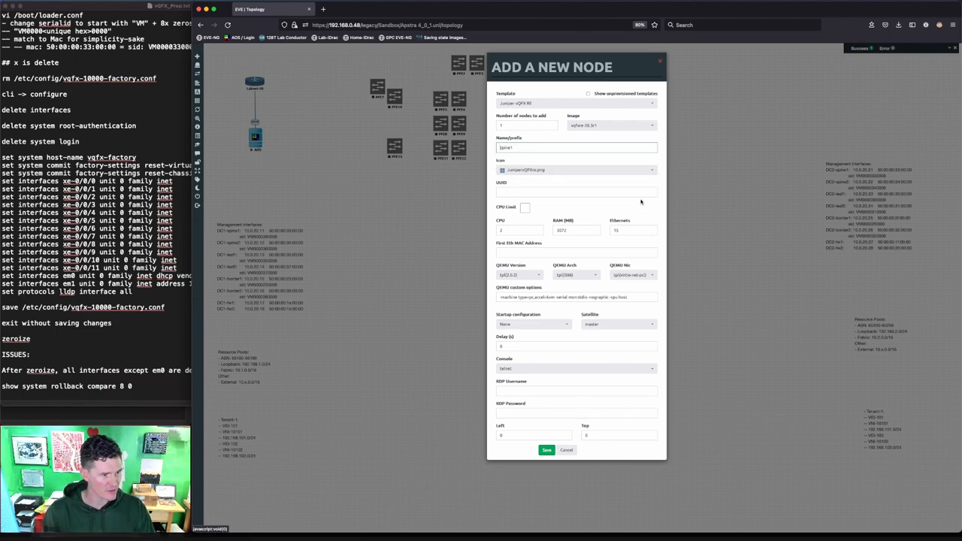
text(DCspine1)
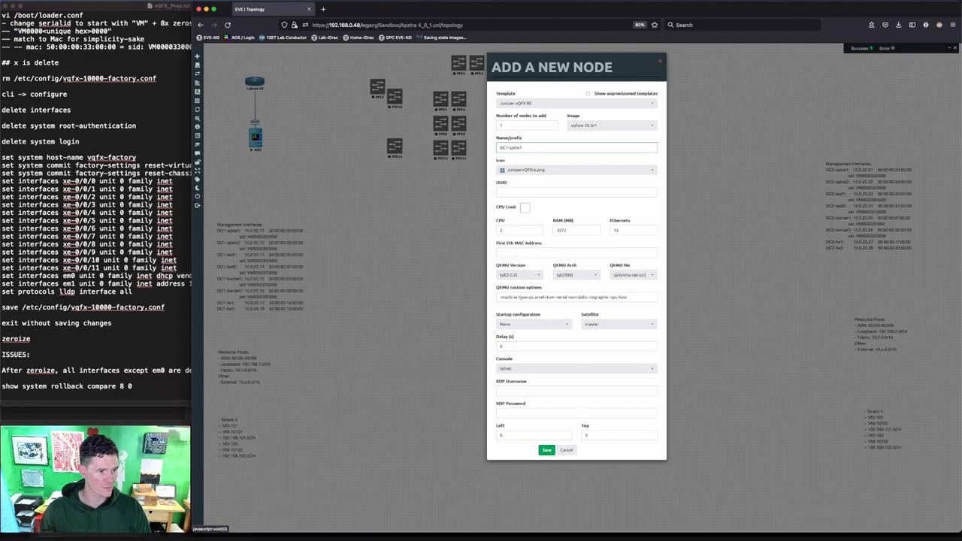
click(577, 251)
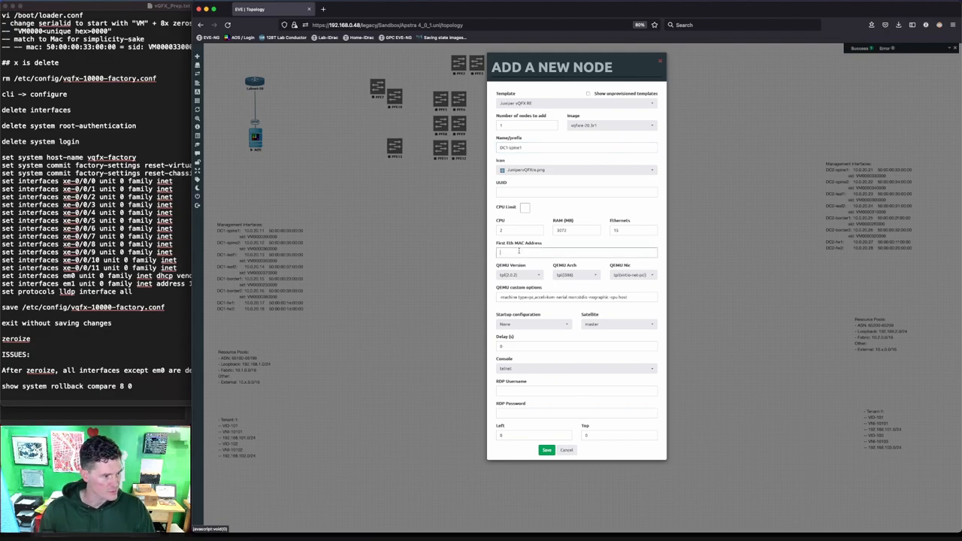
text(50:00:00:21:00:00)
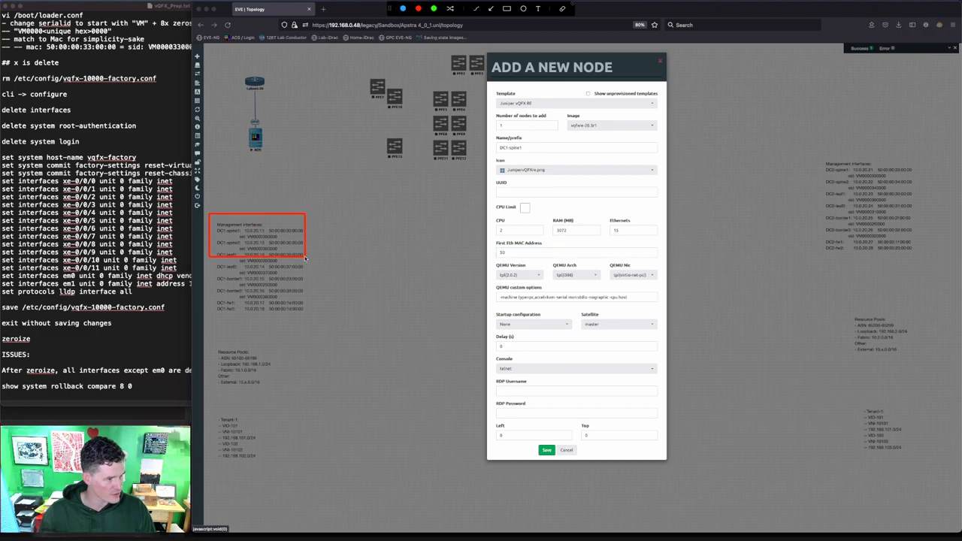
click(577, 252)
text(:00:00:39:00:00)
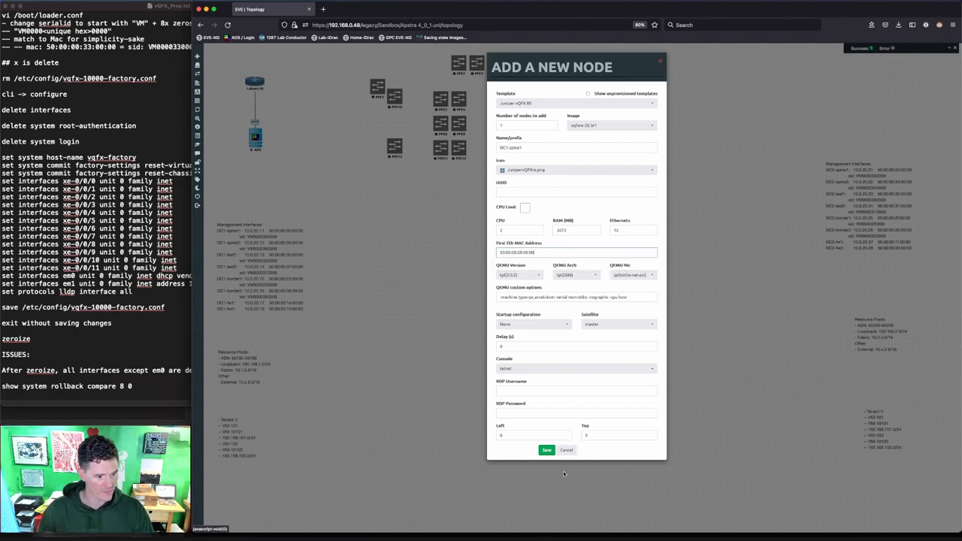
click(546, 450)
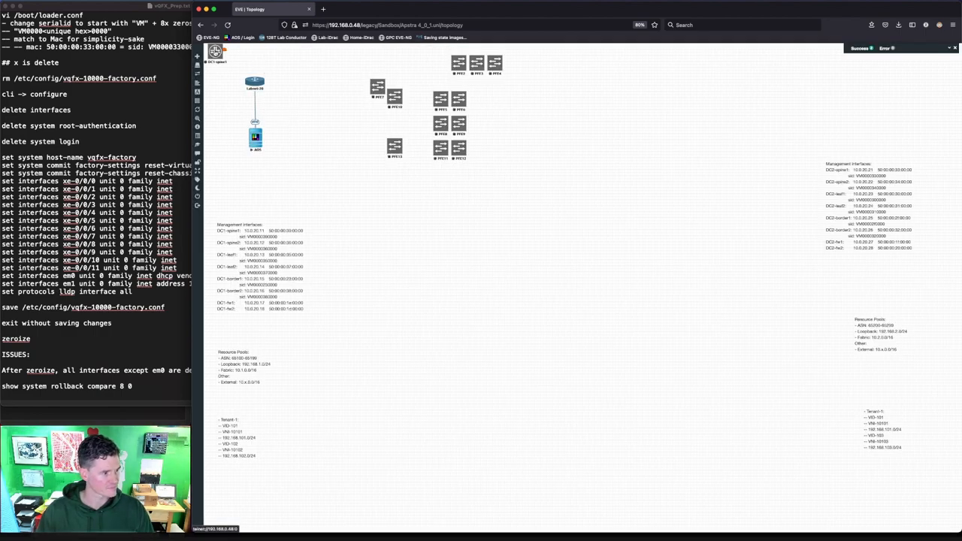
Move DC1-spine1 beside a PFE node and connect their em1 interfaces
drag(216, 53, 419, 221)
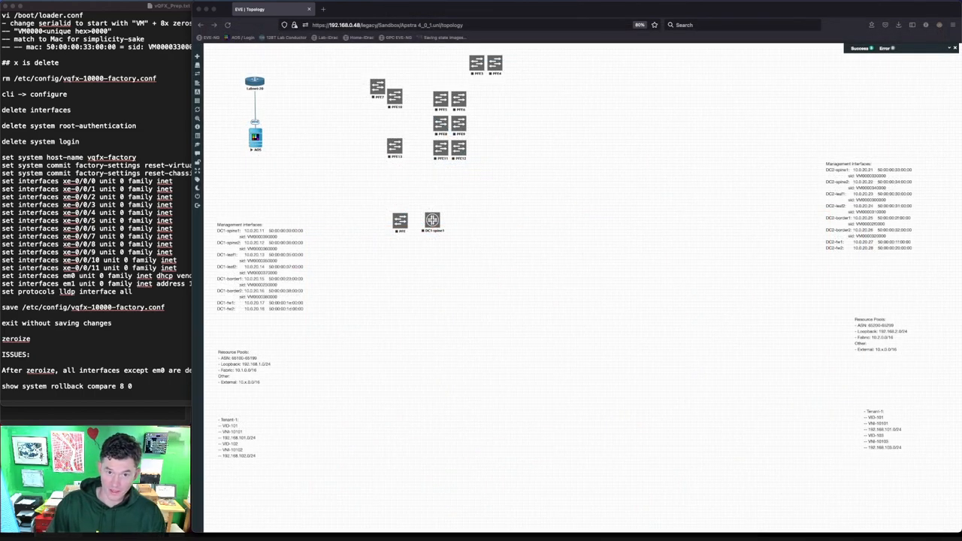
mouse_move(387, 250)
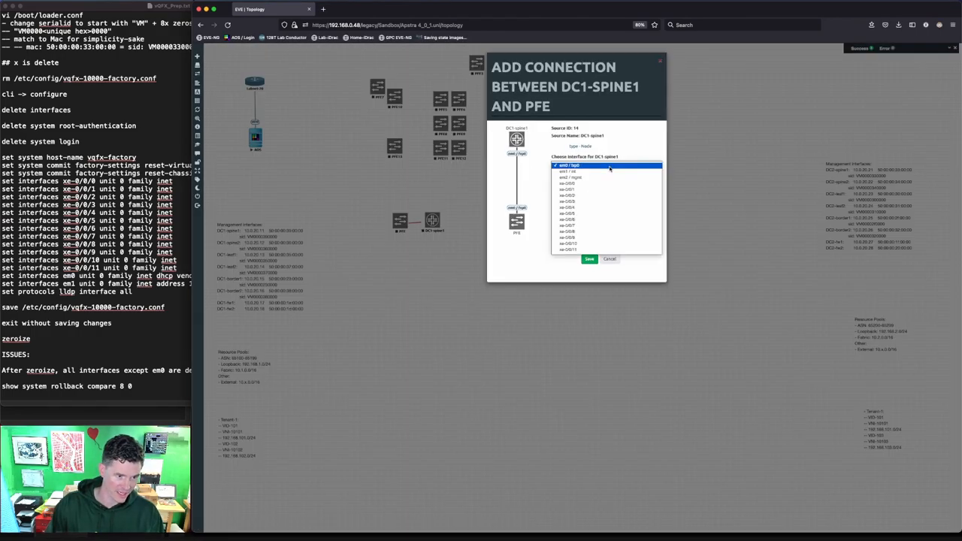
click(571, 166)
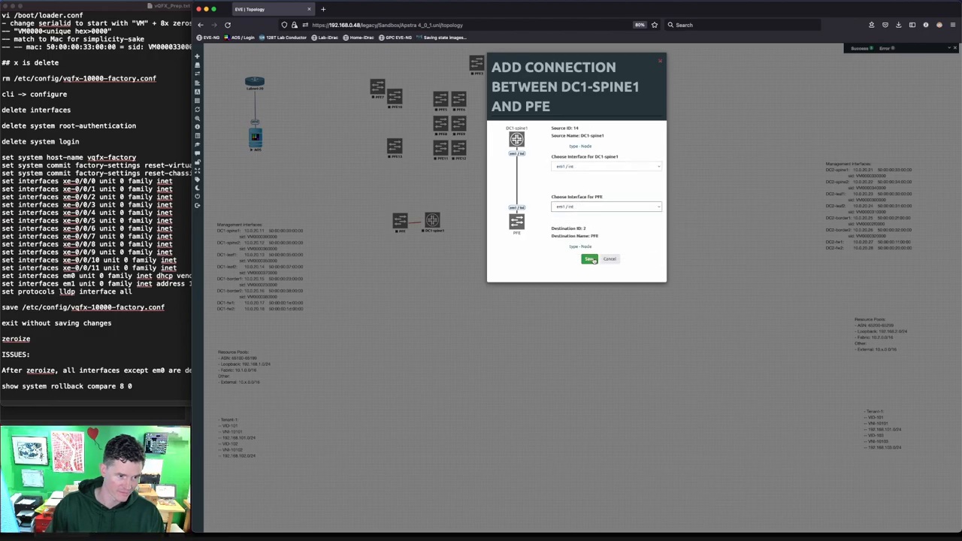
click(590, 259)
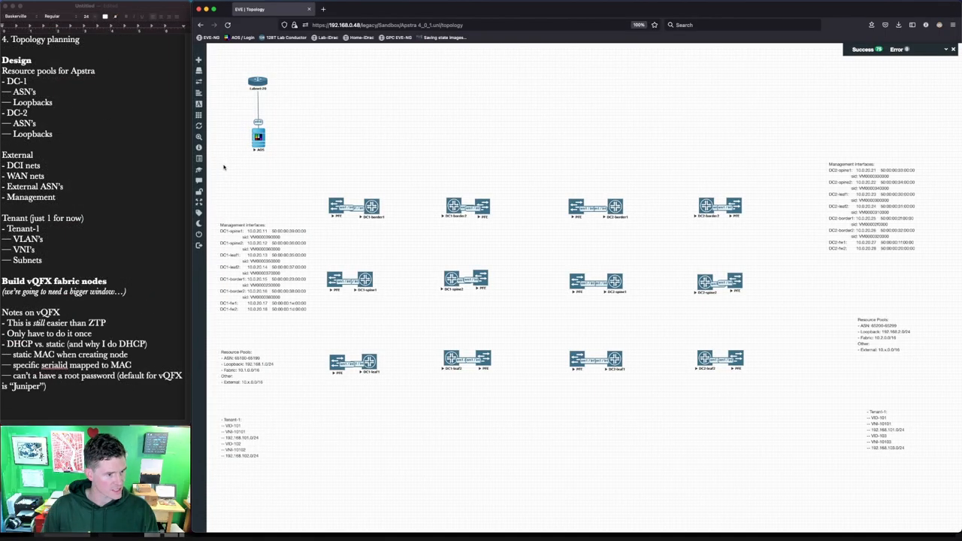
mouse_move(690, 240)
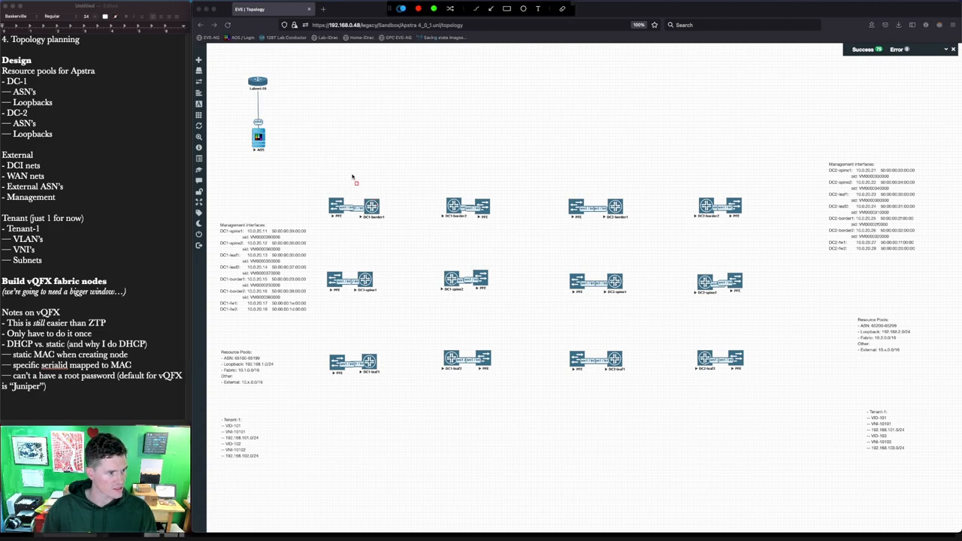
mouse_move(459, 229)
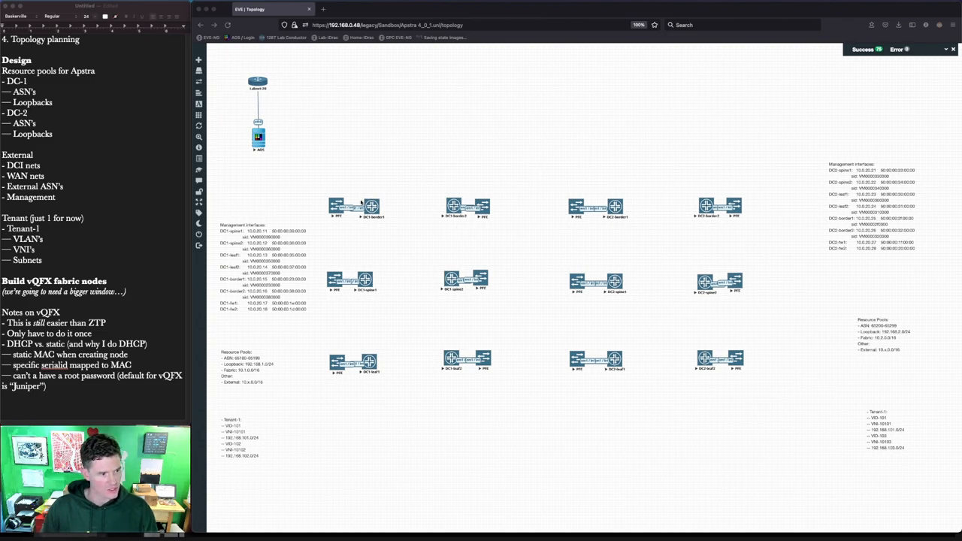
mouse_move(262, 183)
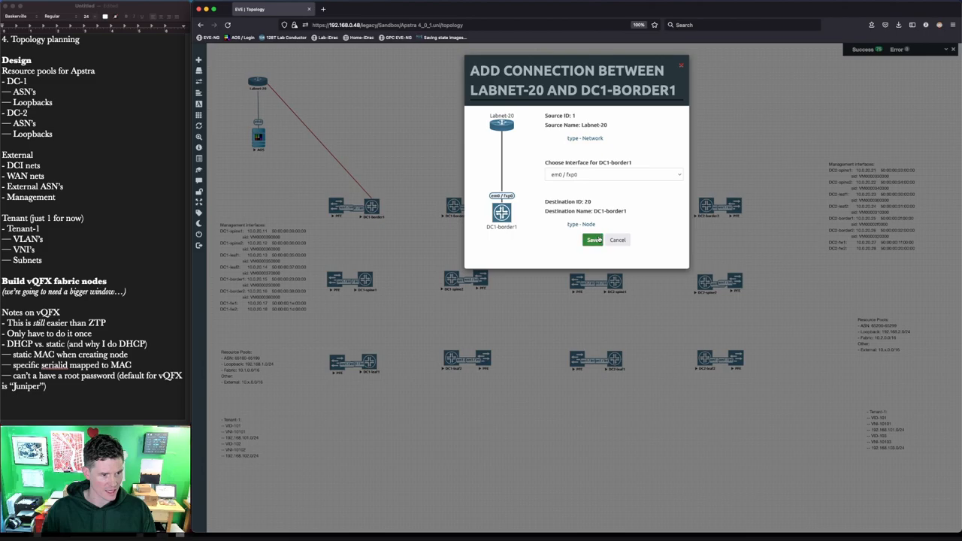
Save the connection from Labnet-20 to DC1-border1's em0 interface
click(593, 240)
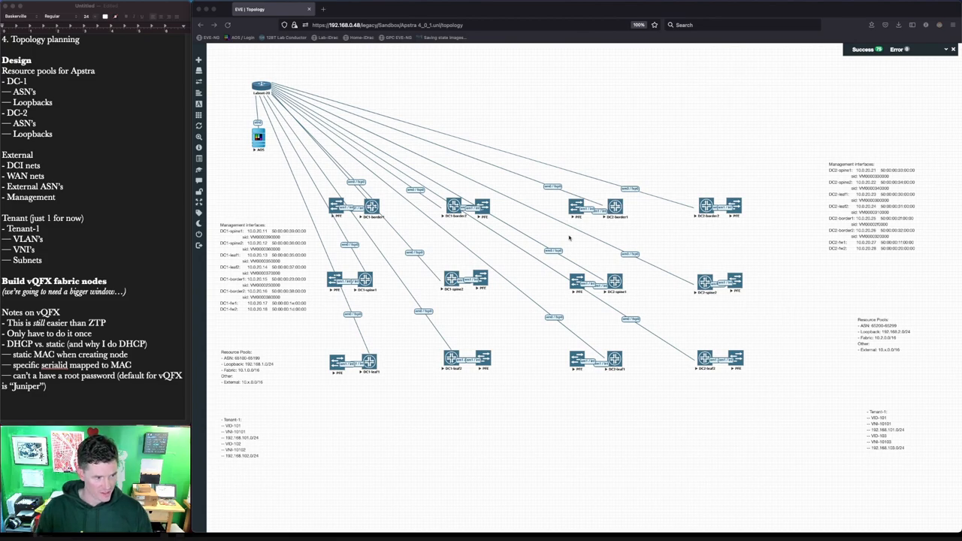
mouse_move(383, 322)
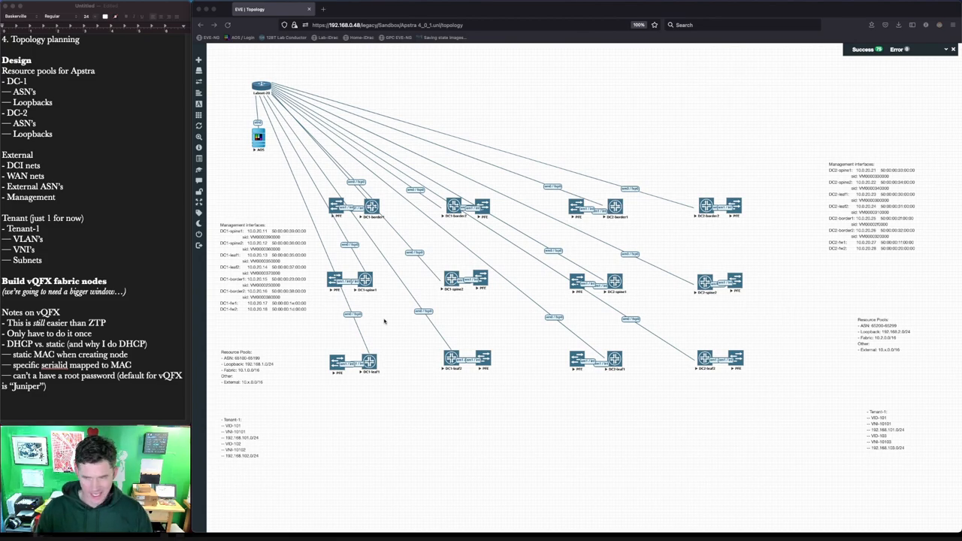
mouse_move(388, 317)
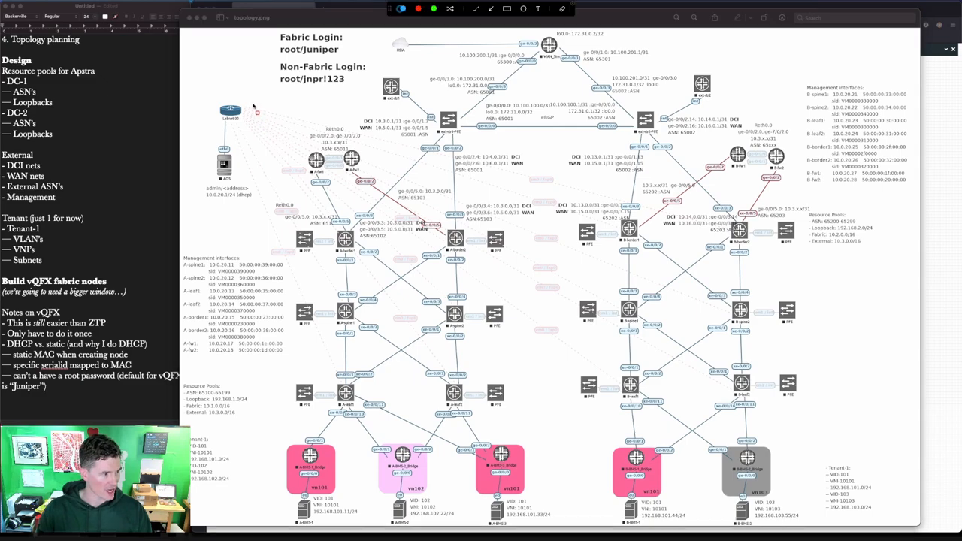
drag(256, 109, 301, 169)
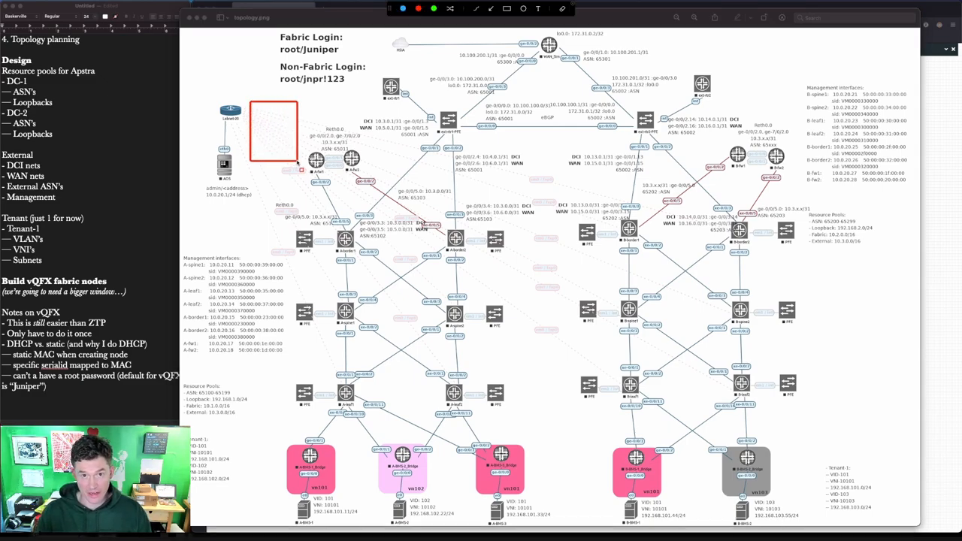
mouse_move(282, 218)
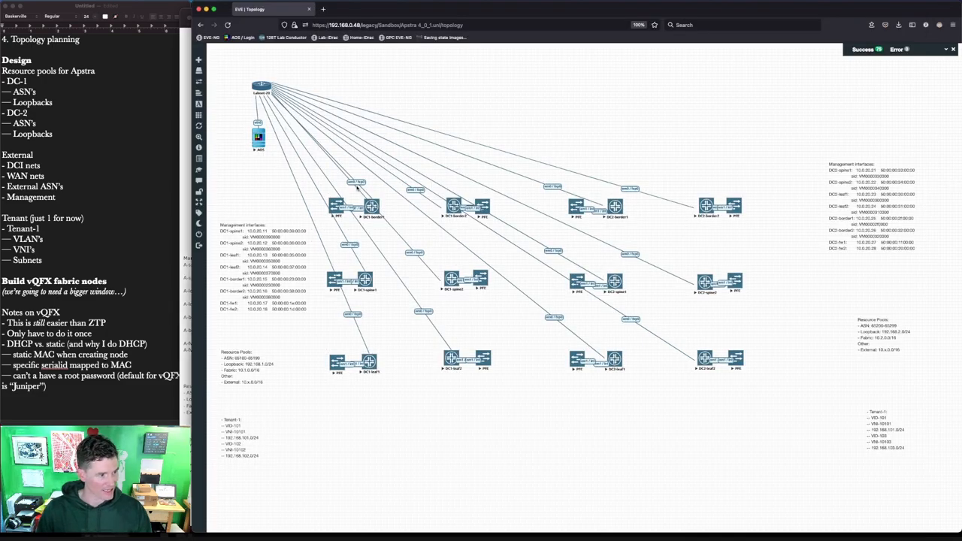
Restyle the Labnet-20 management link as a dashed, light red line
right_click(357, 190)
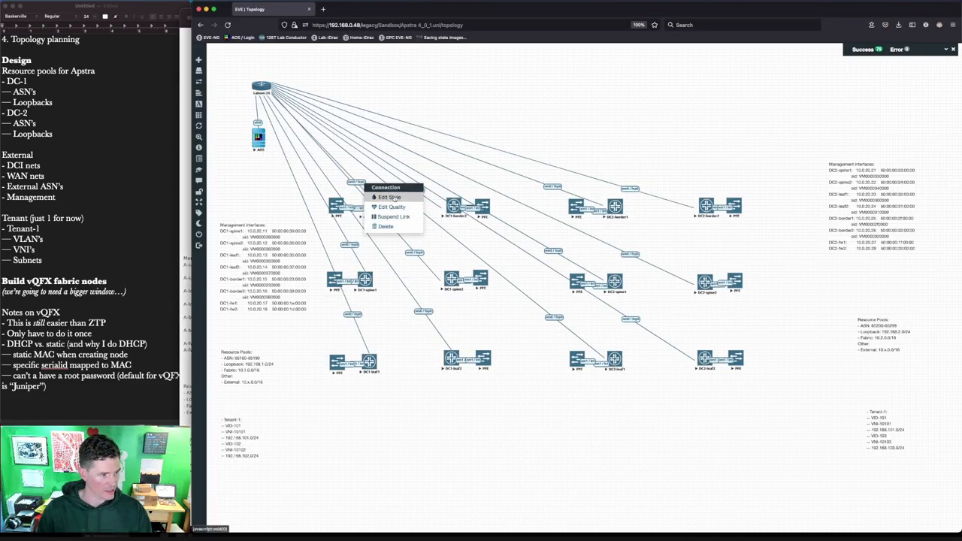
click(390, 197)
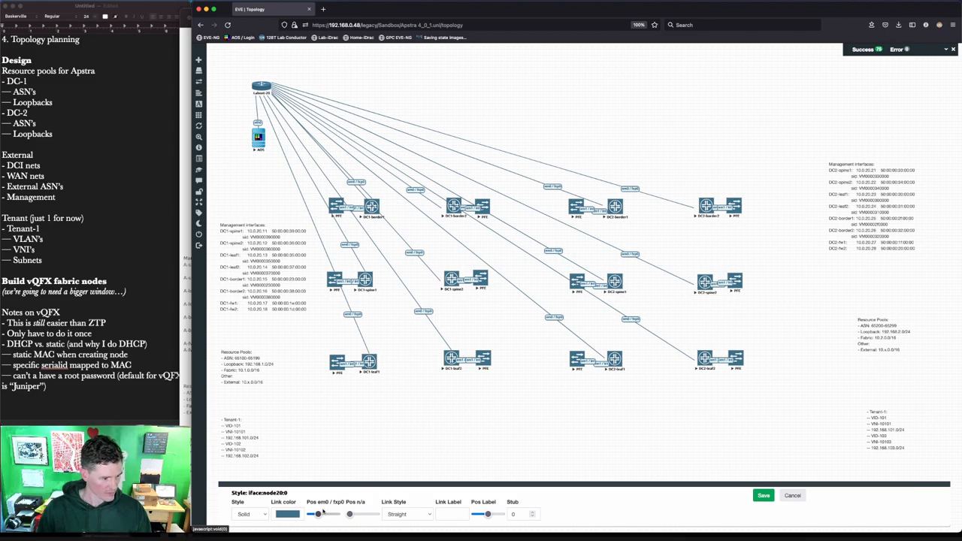
click(250, 514)
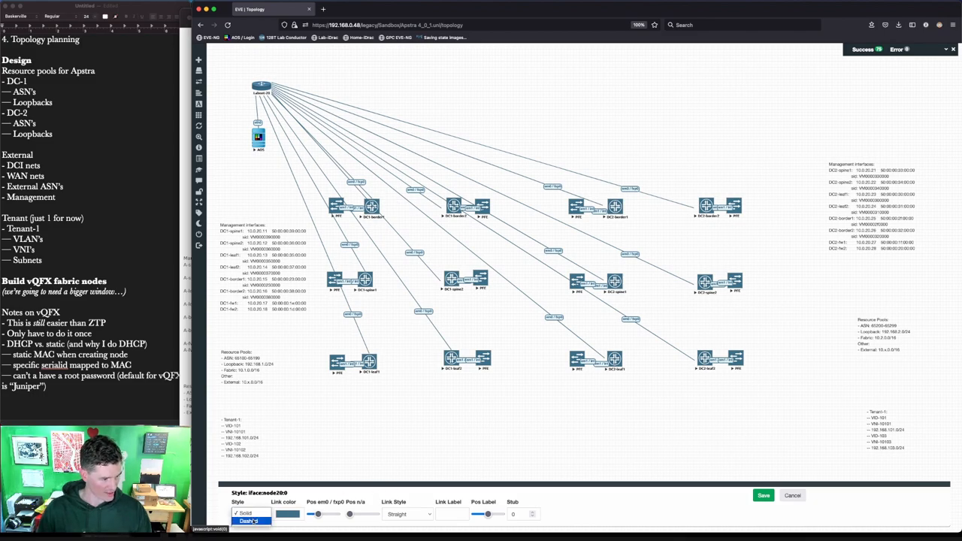
click(248, 521)
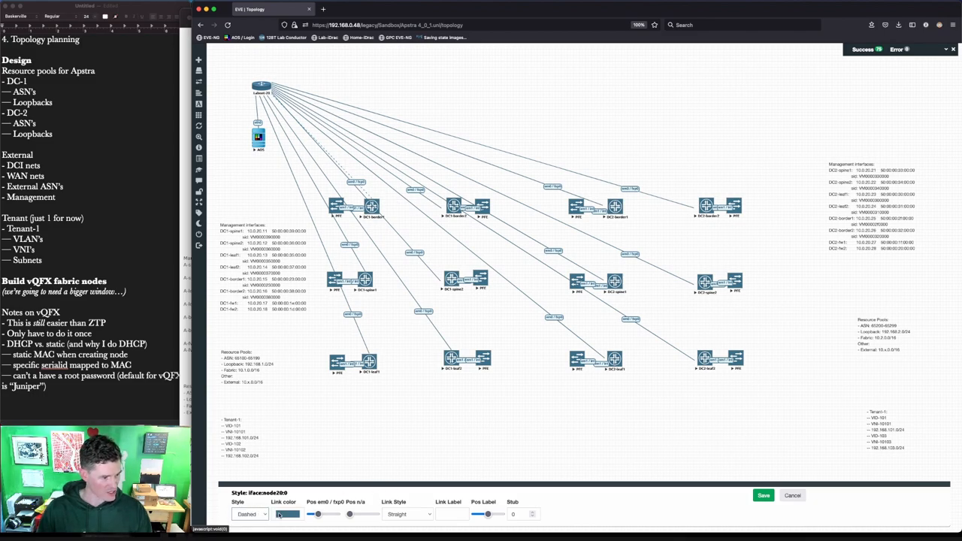
click(288, 514)
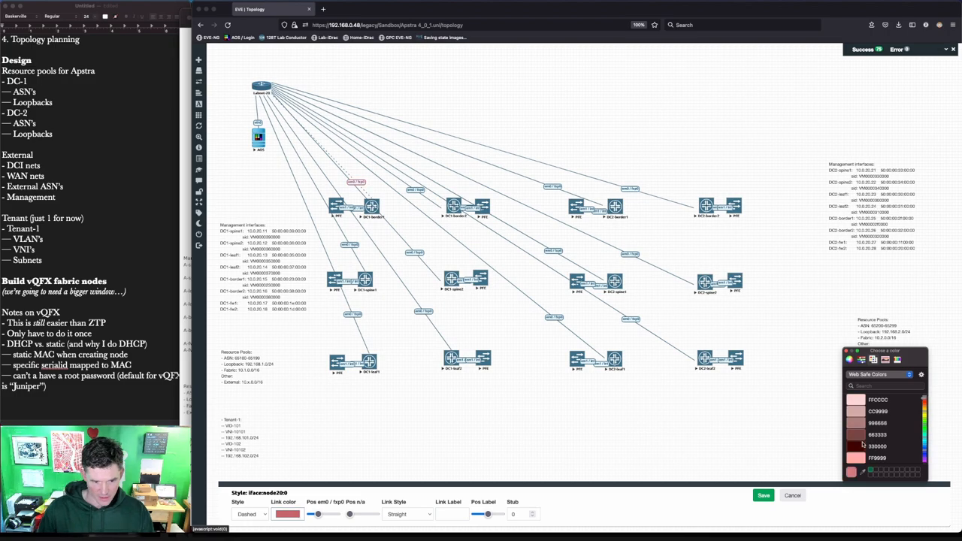
click(879, 411)
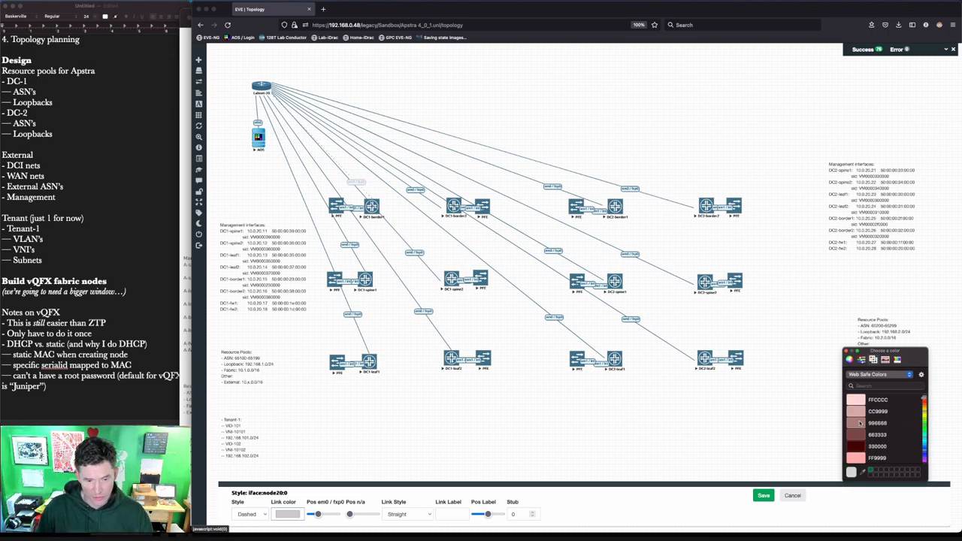
click(878, 399)
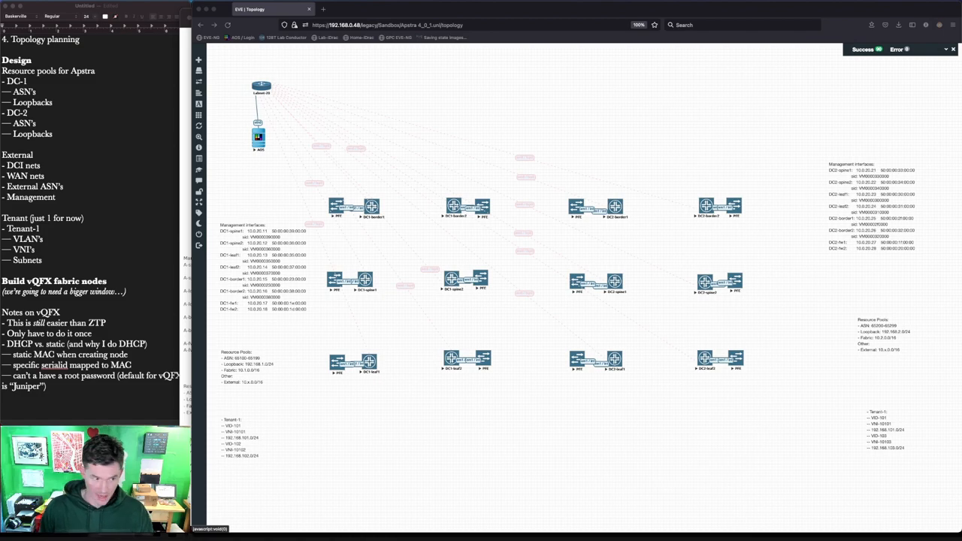
mouse_move(470, 301)
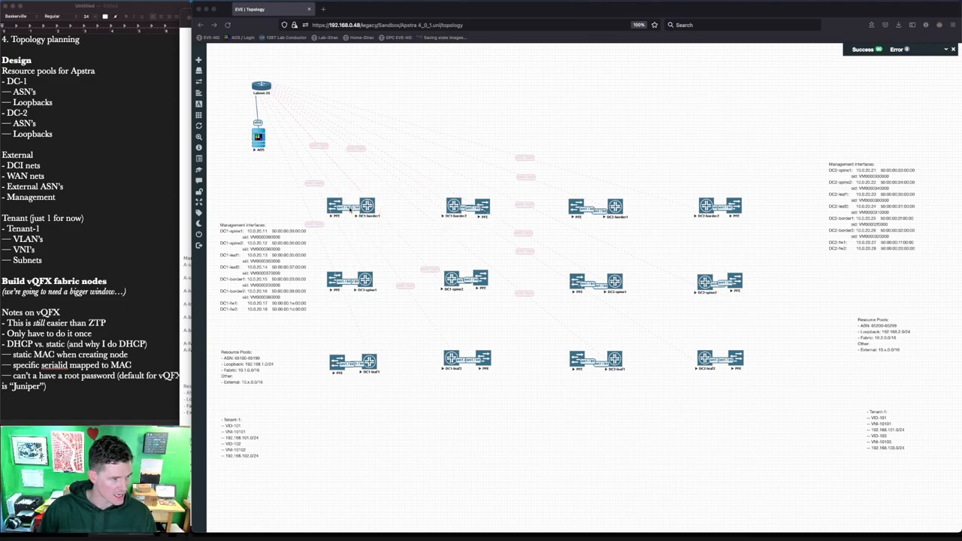
Colour the DC1-border1 em1 link pale red (FFCCCC) and shift its em1 label position
right_click(354, 207)
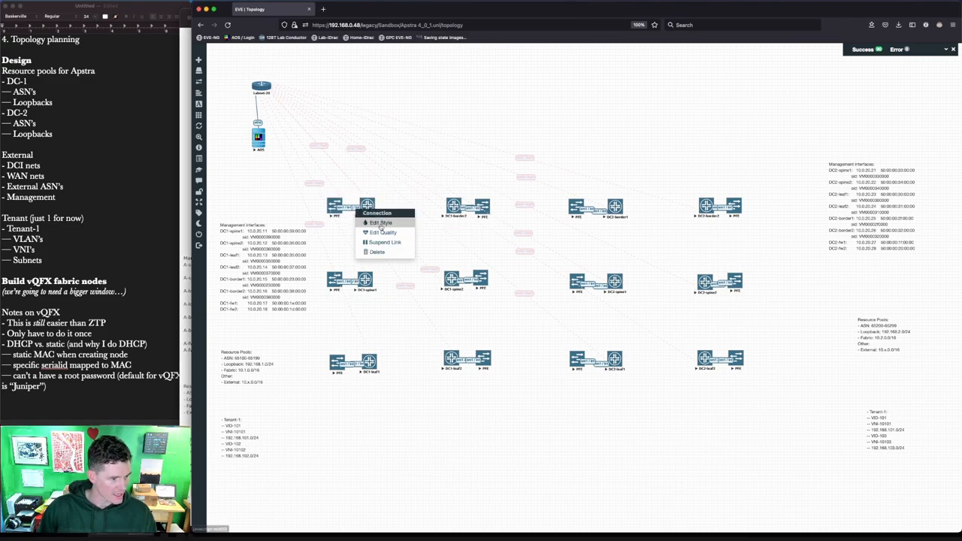
click(381, 223)
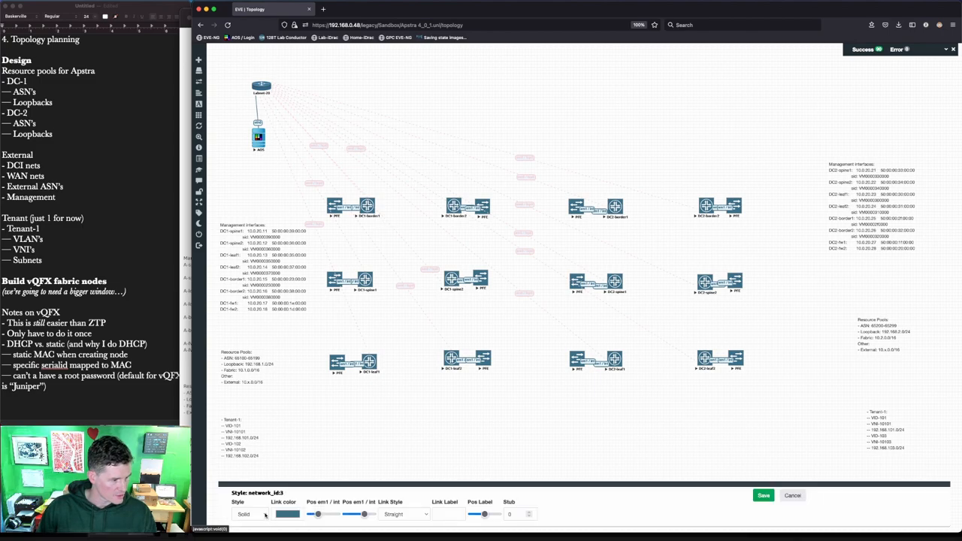
click(252, 514)
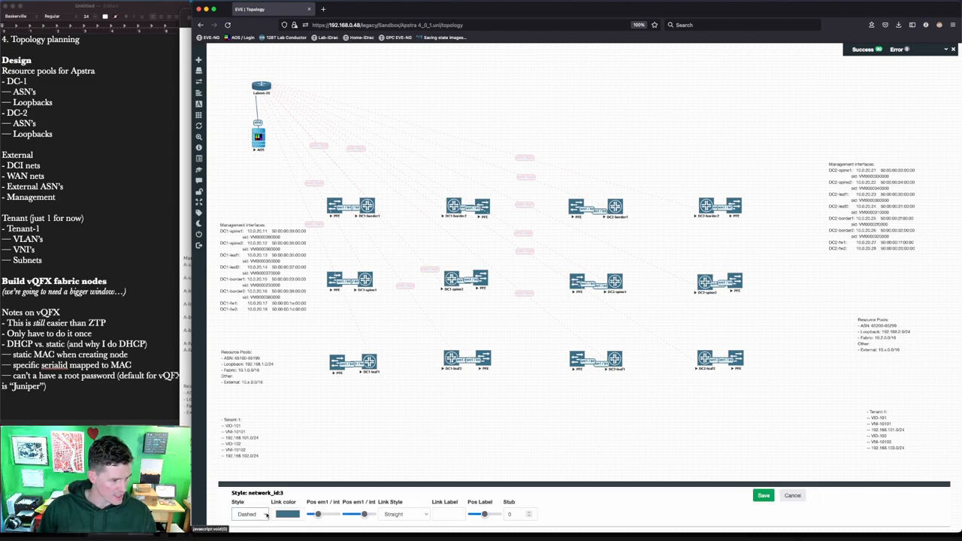
click(288, 514)
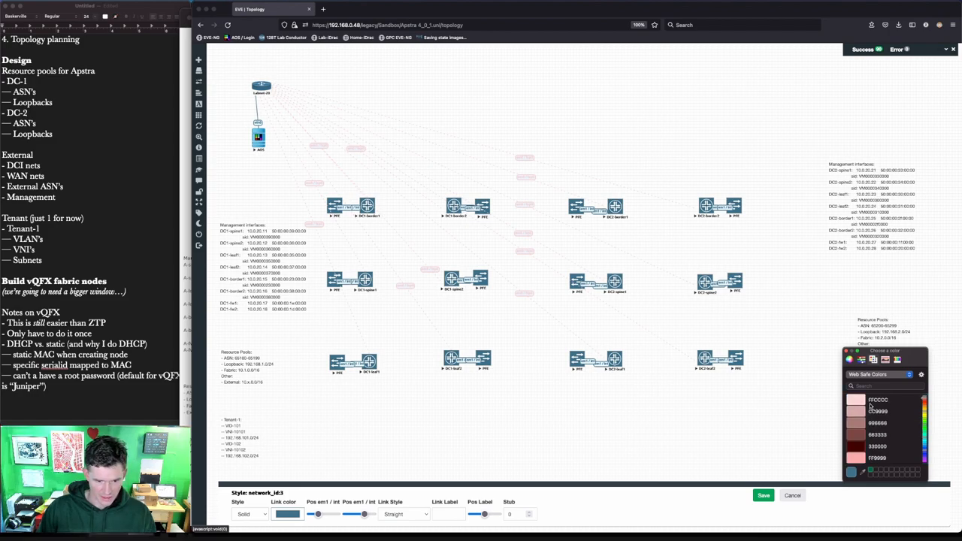
click(878, 399)
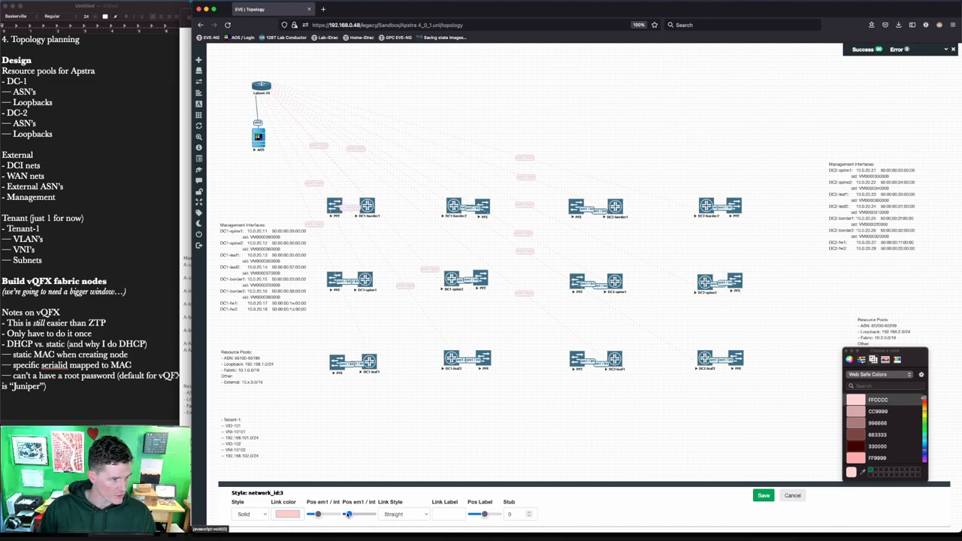
drag(348, 515, 319, 514)
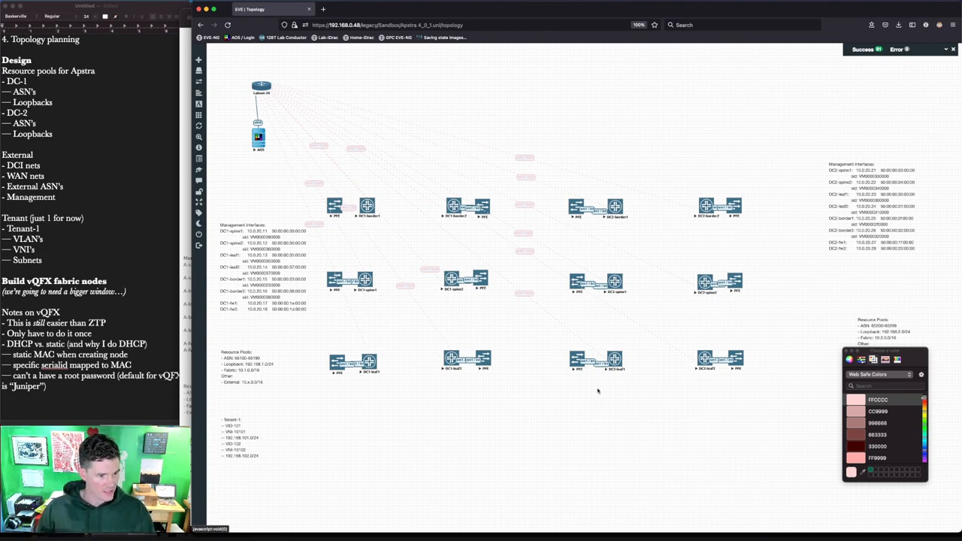
mouse_move(429, 415)
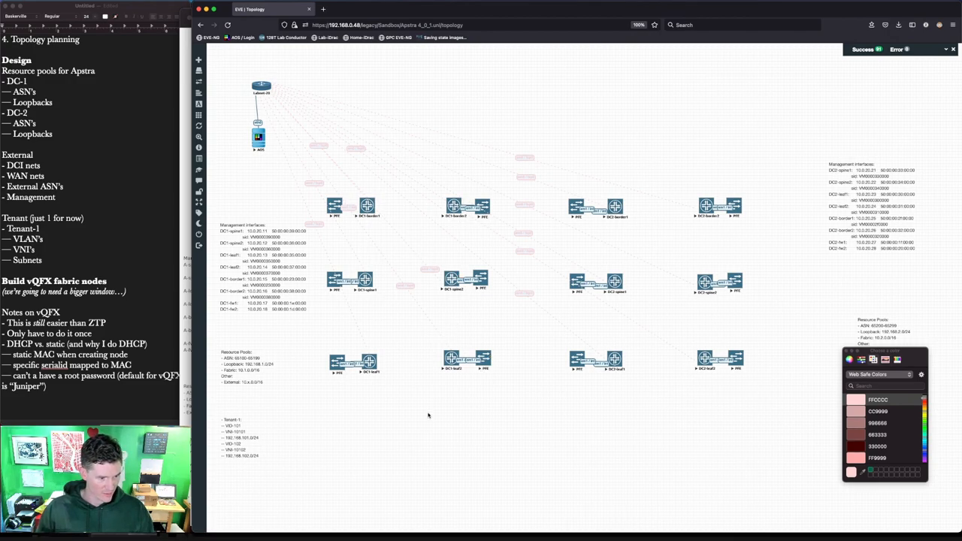
mouse_move(424, 294)
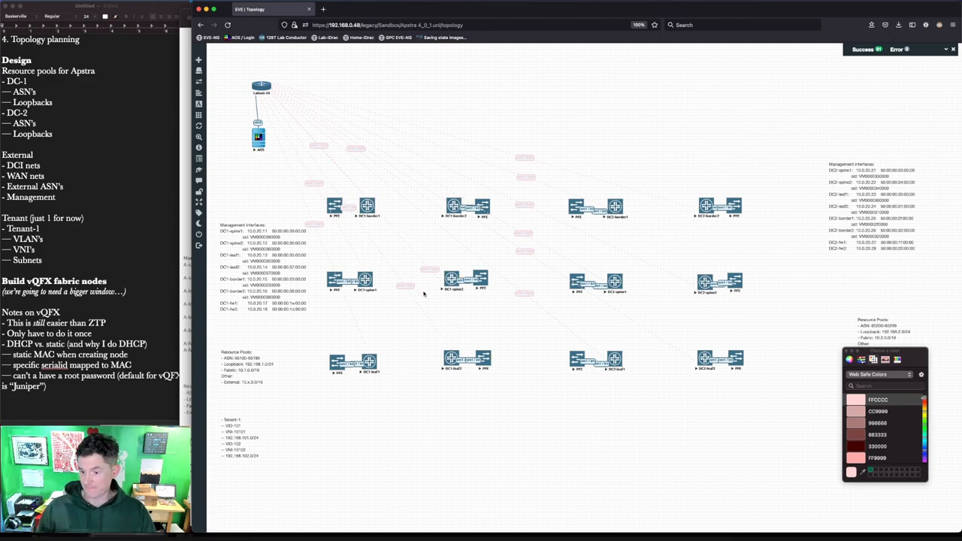
mouse_move(724, 190)
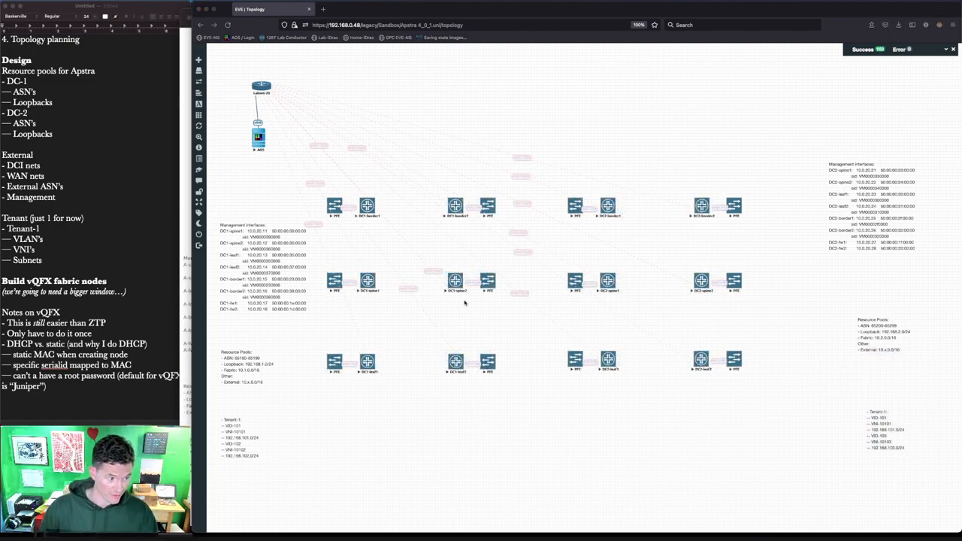
mouse_move(808, 283)
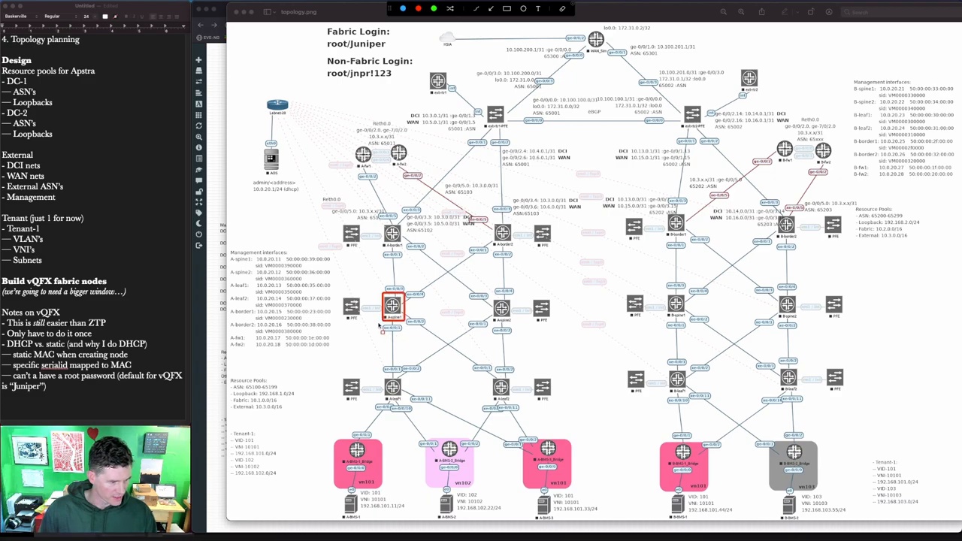
drag(380, 323, 401, 382)
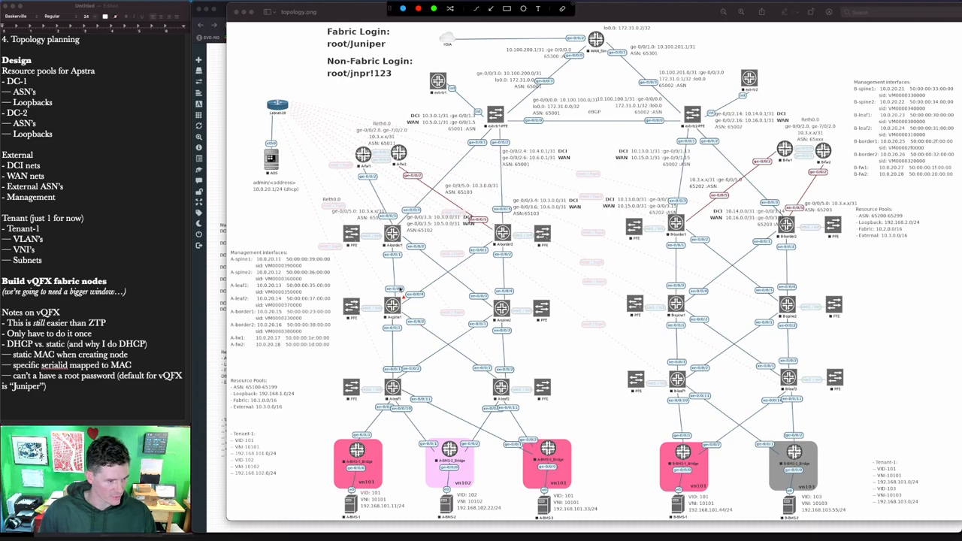
mouse_move(510, 338)
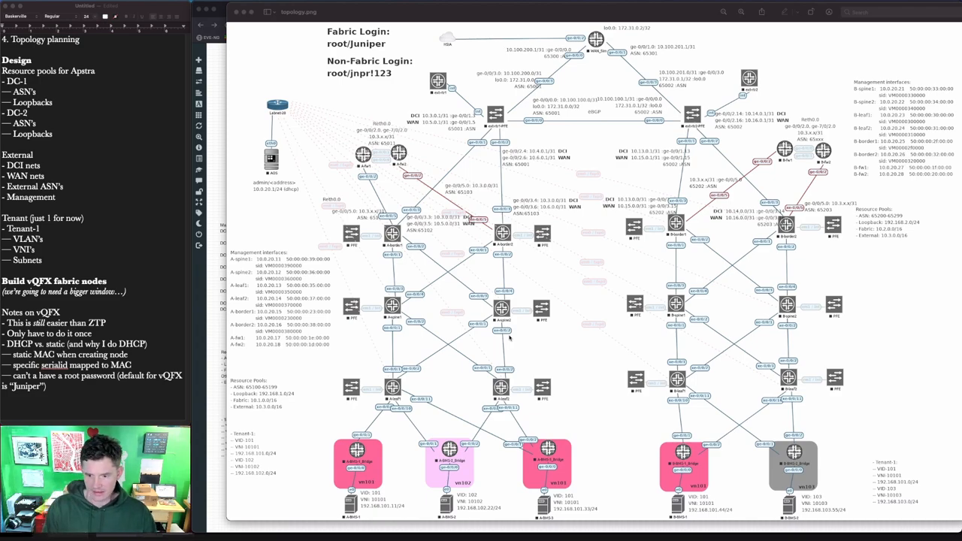
mouse_move(579, 179)
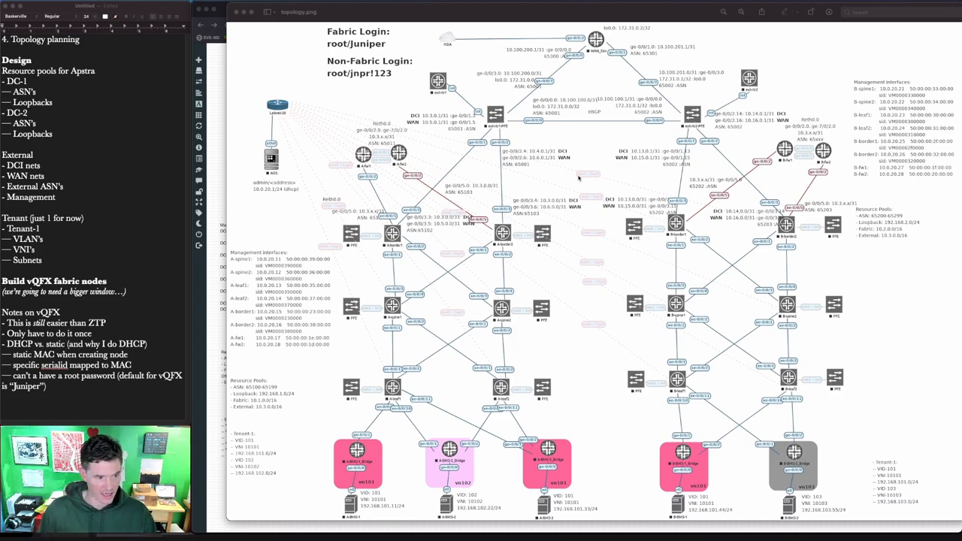
mouse_move(570, 251)
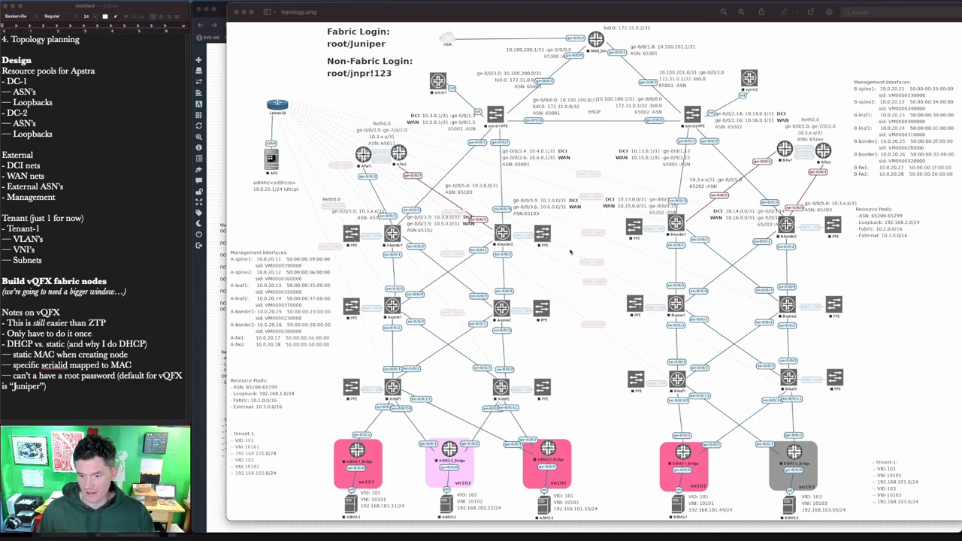
mouse_move(895, 317)
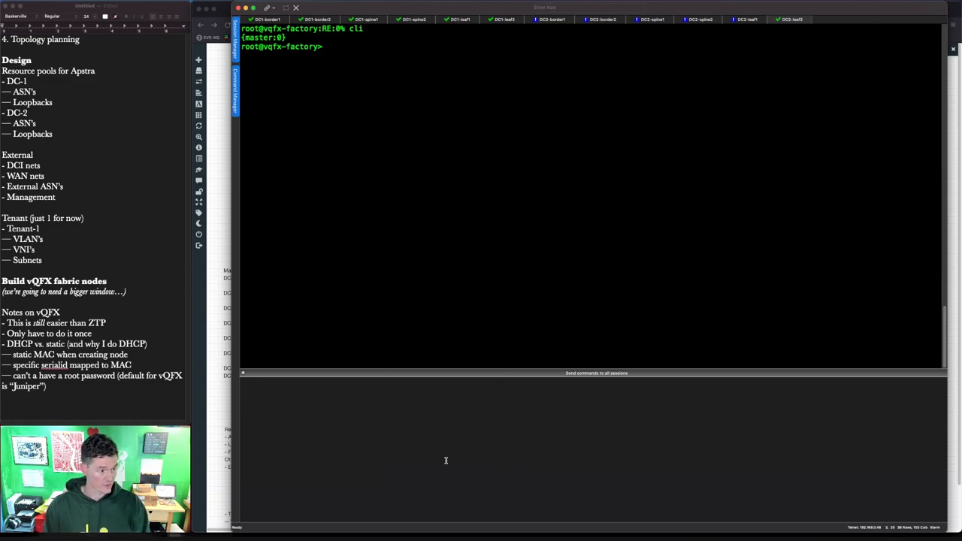
Run show interfaces terse em0 to confirm em0 and em0.0 are up
text(show inter)
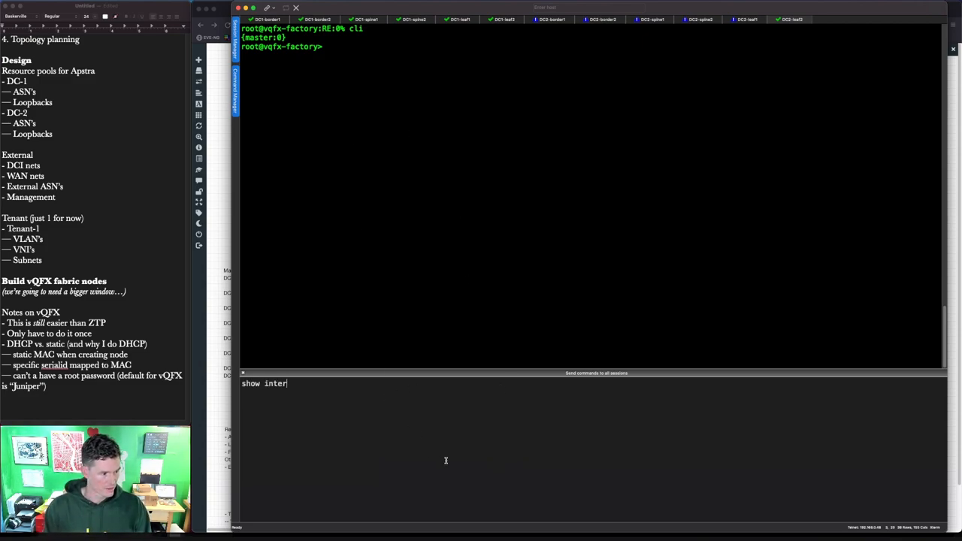
text(faces terse)
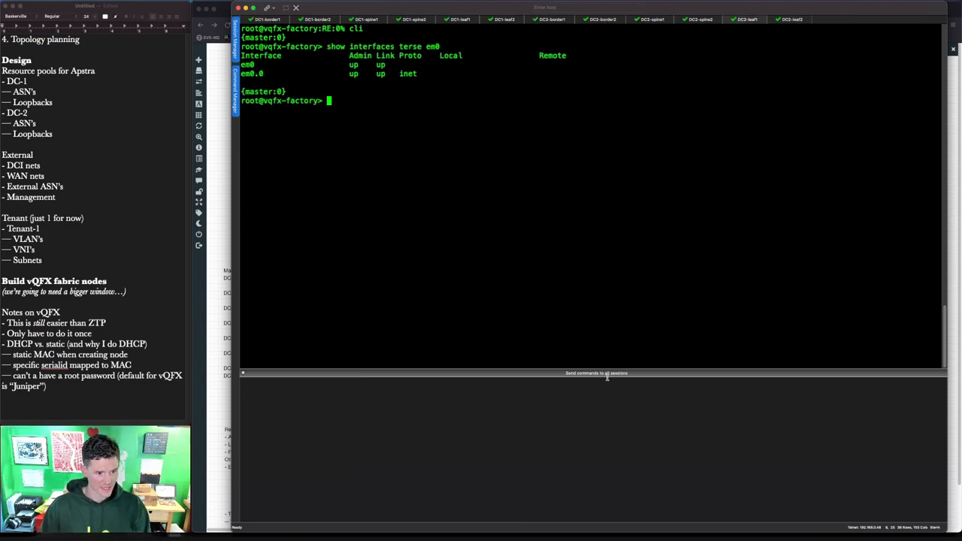
mouse_move(606, 369)
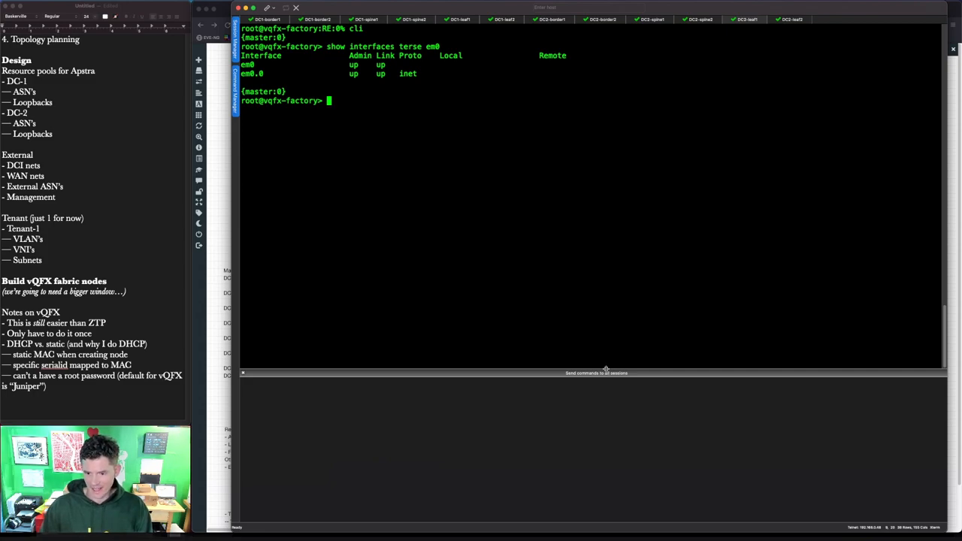